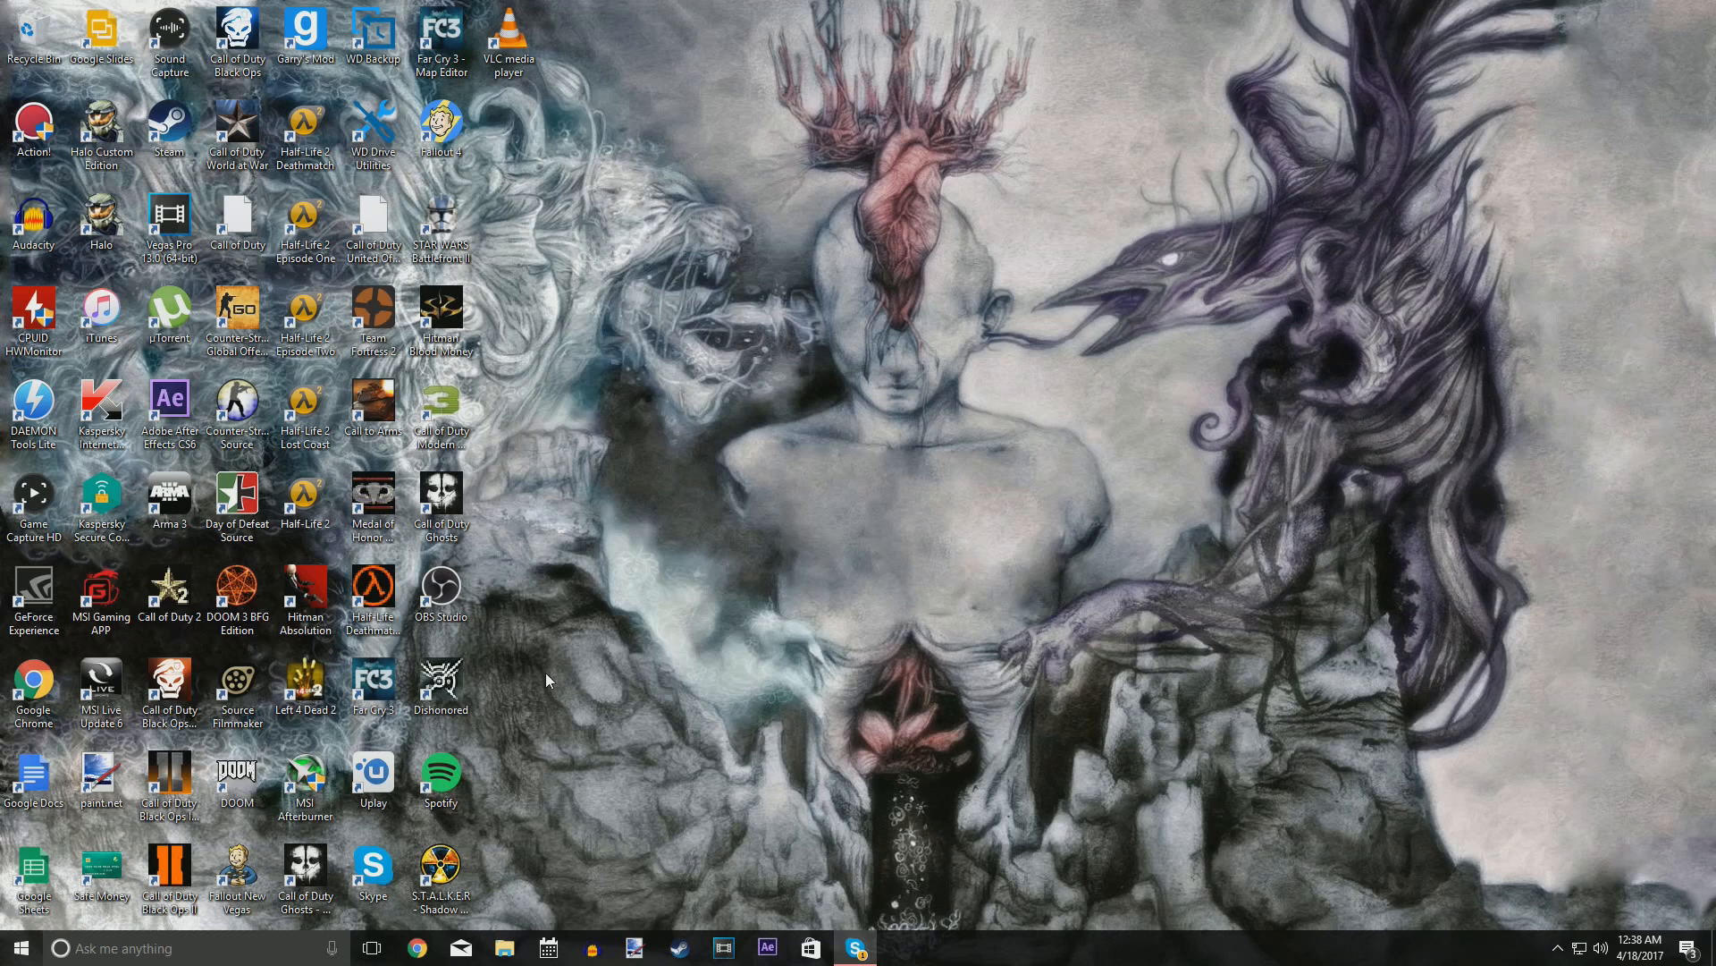
mouse_move(614, 658)
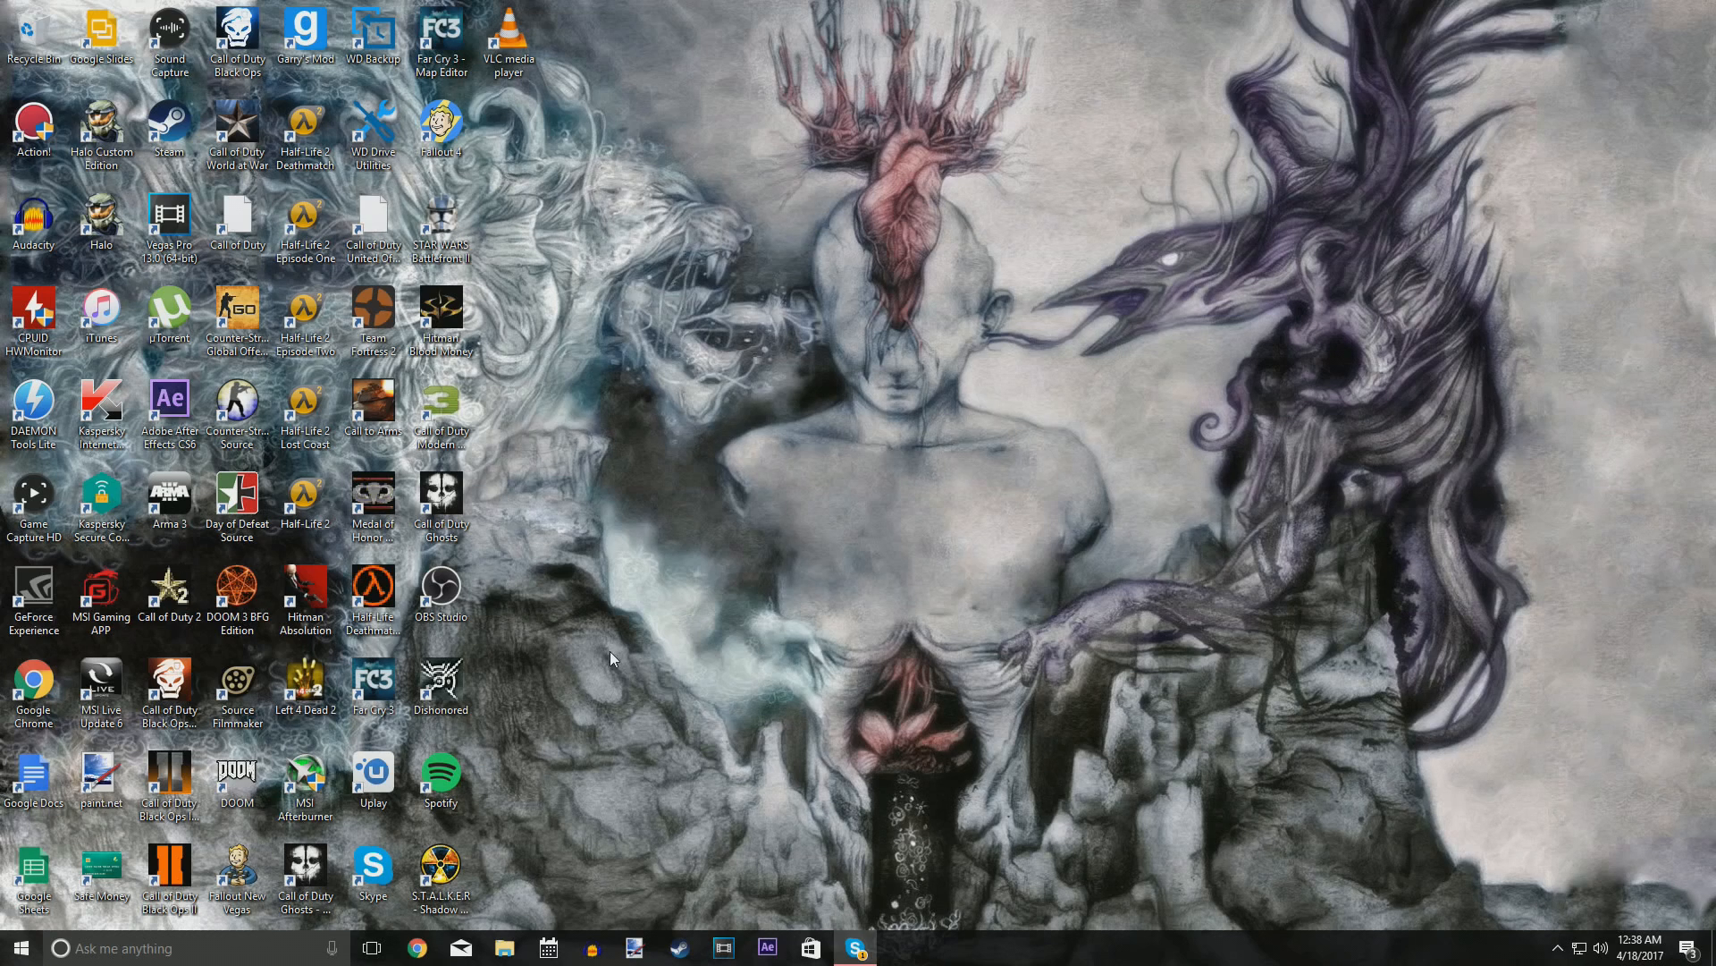
mouse_move(629, 657)
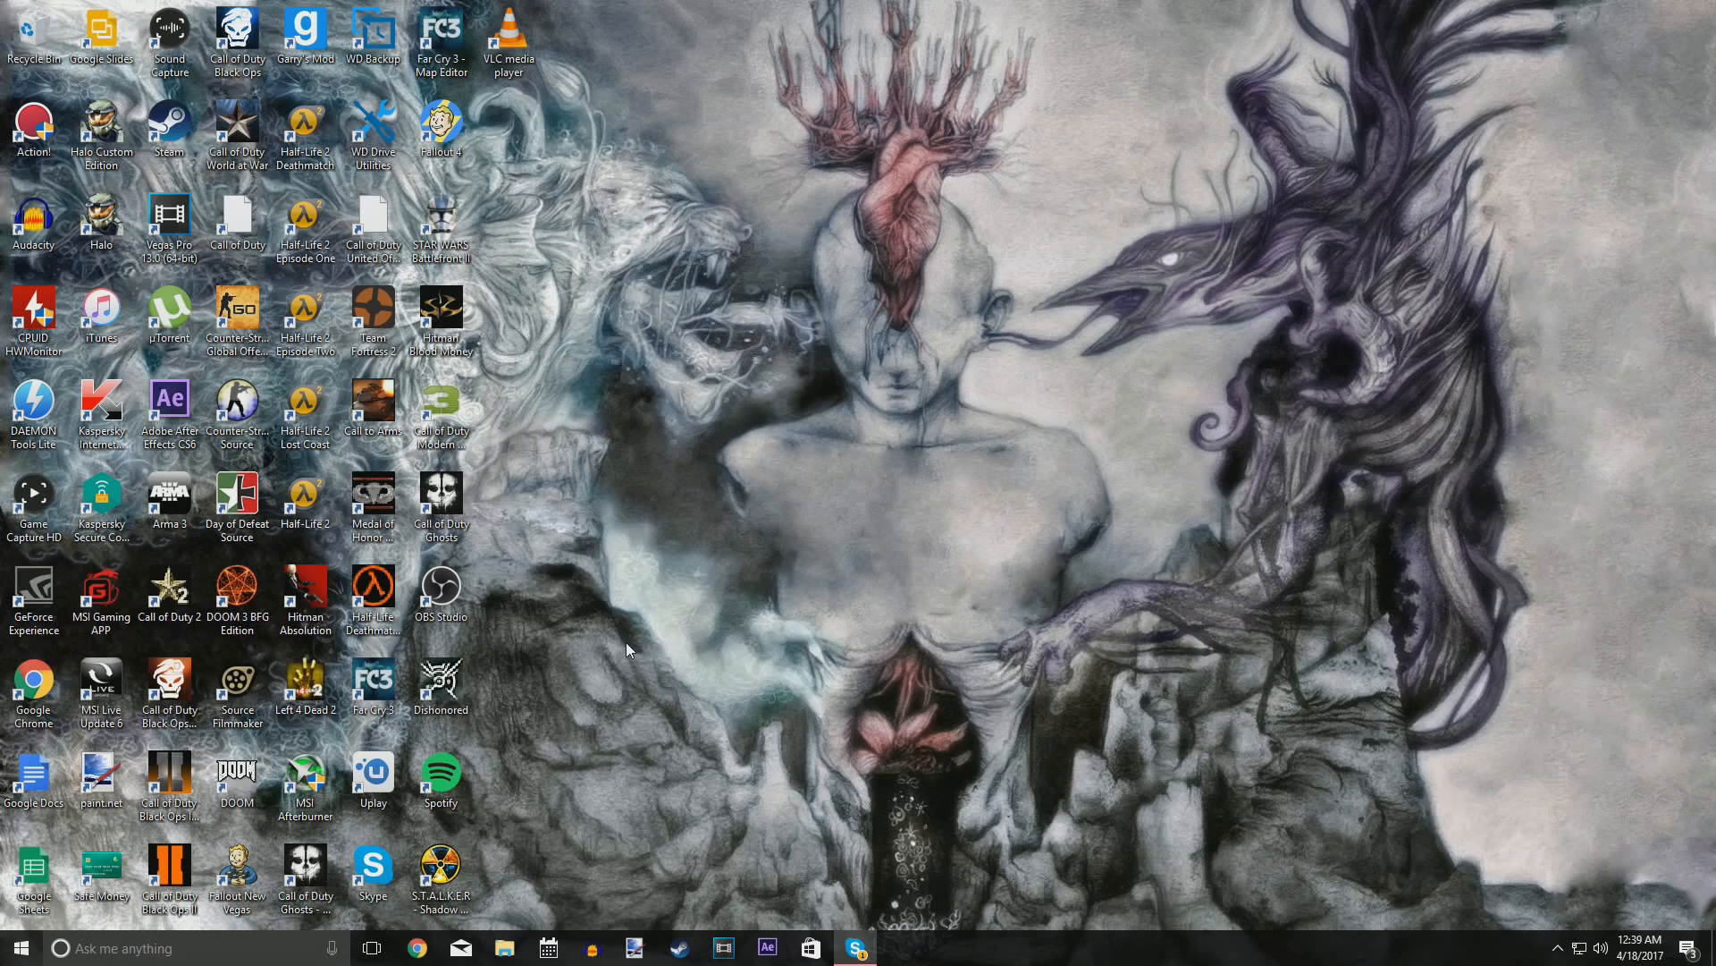
mouse_move(600, 649)
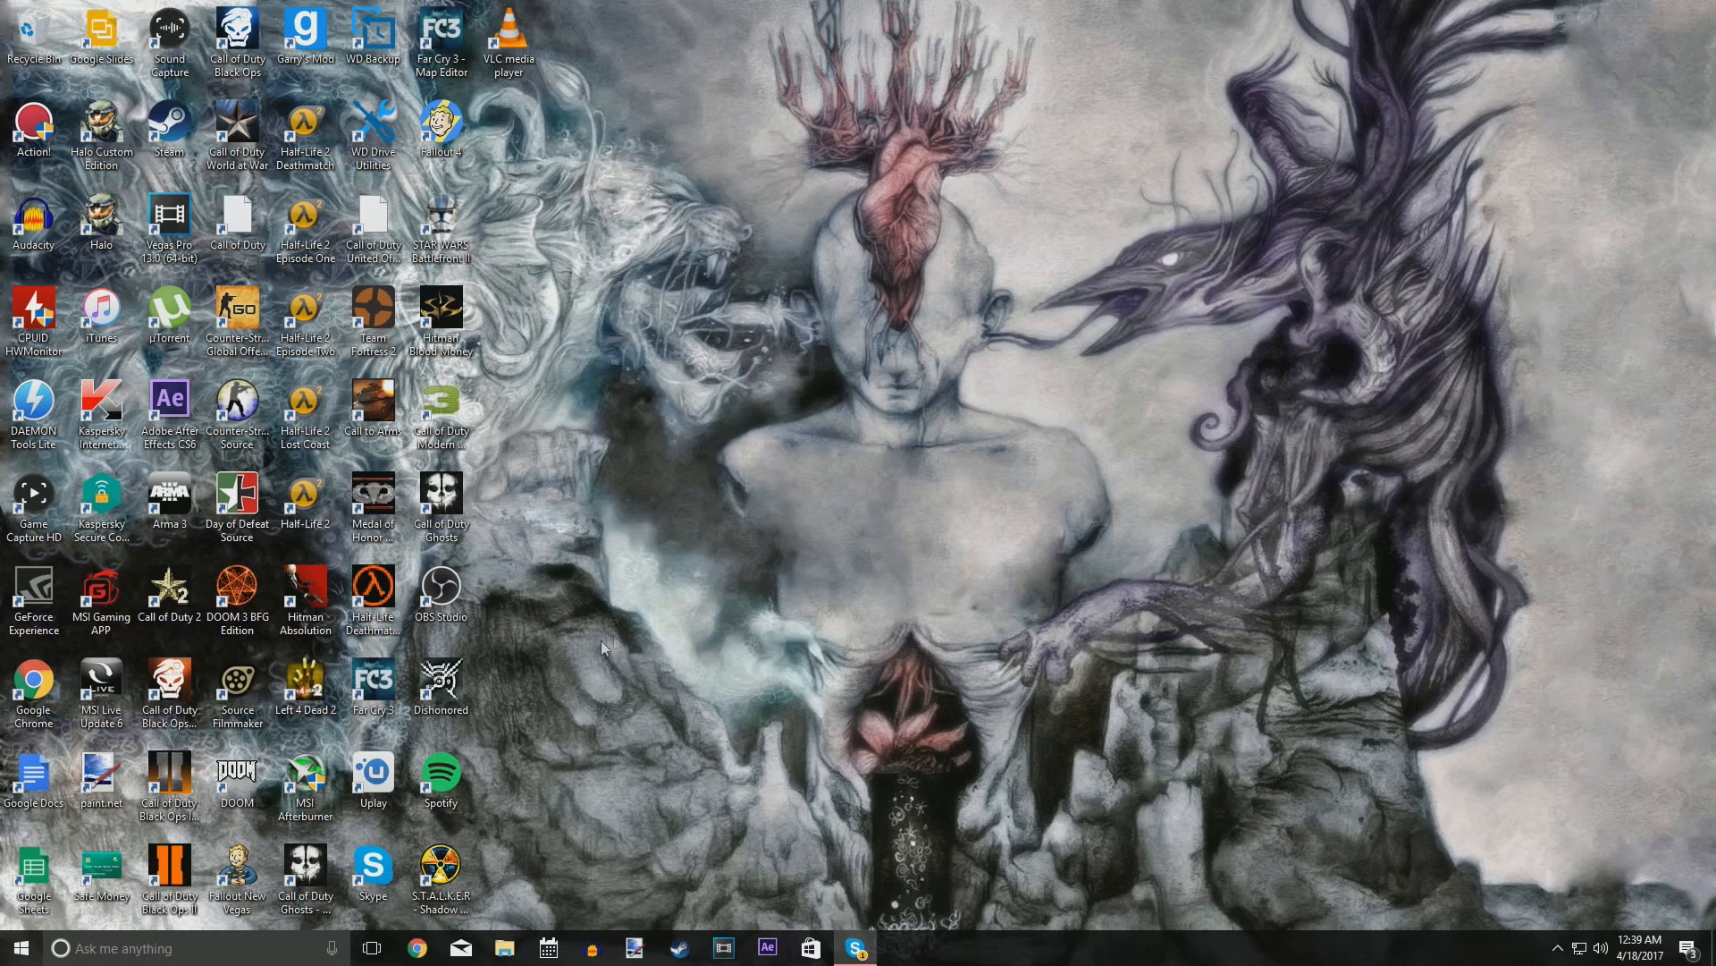
mouse_move(867, 643)
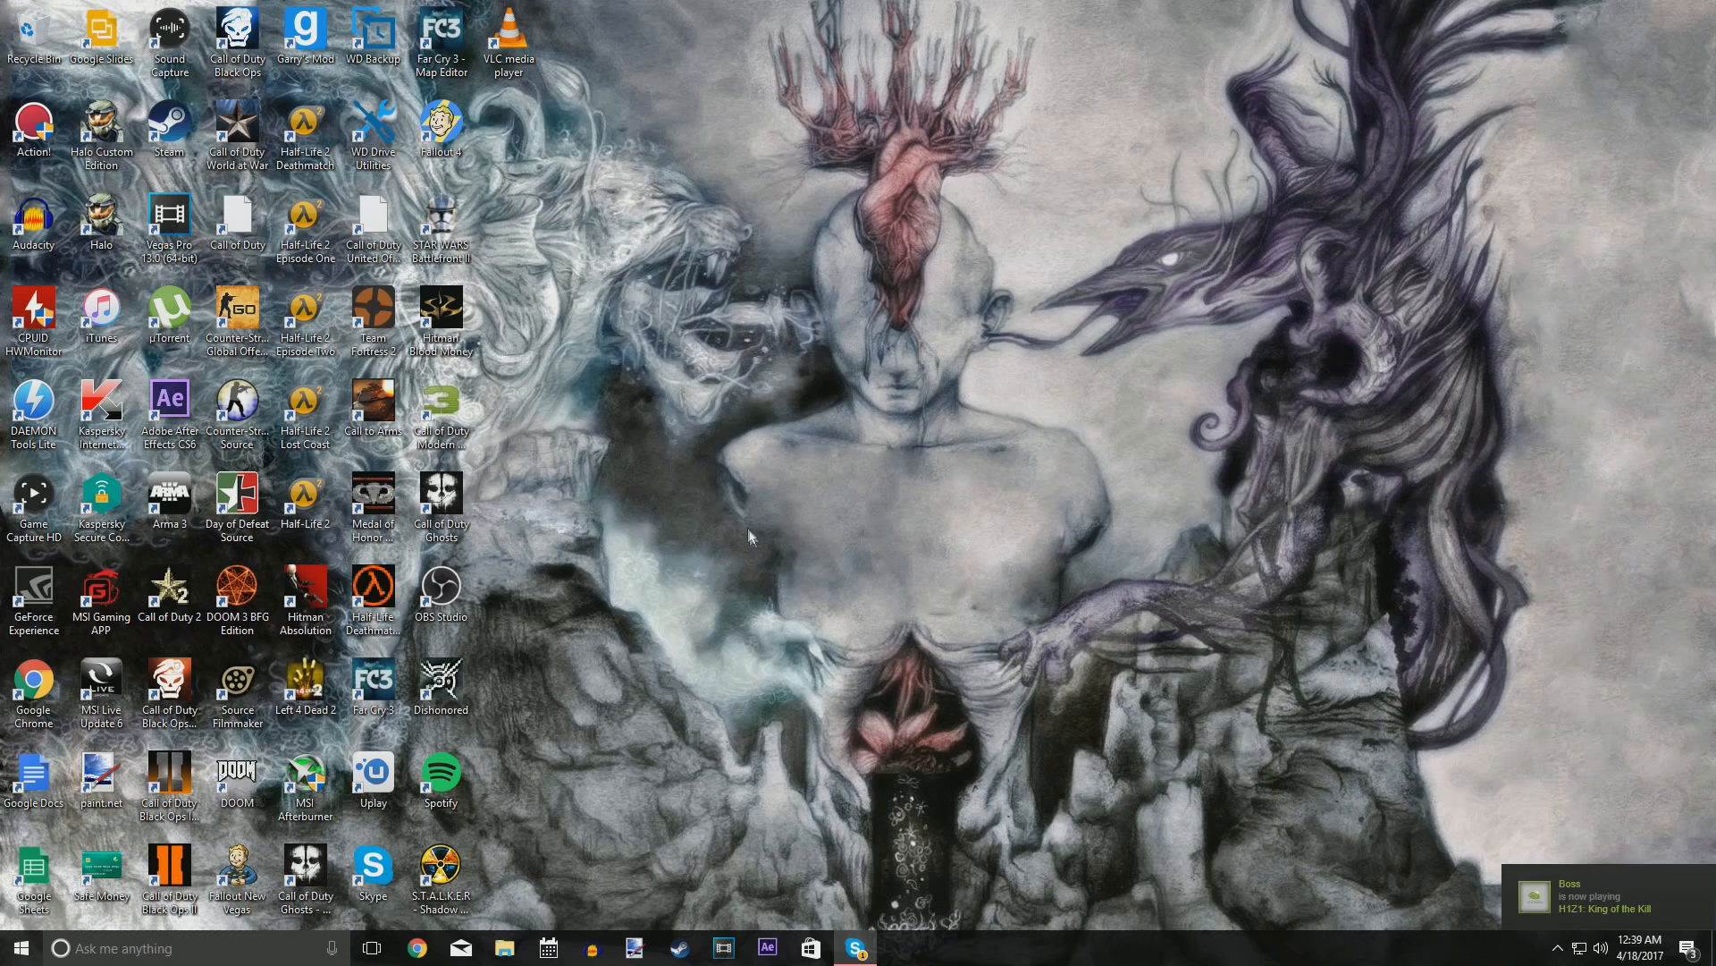
mouse_move(170, 229)
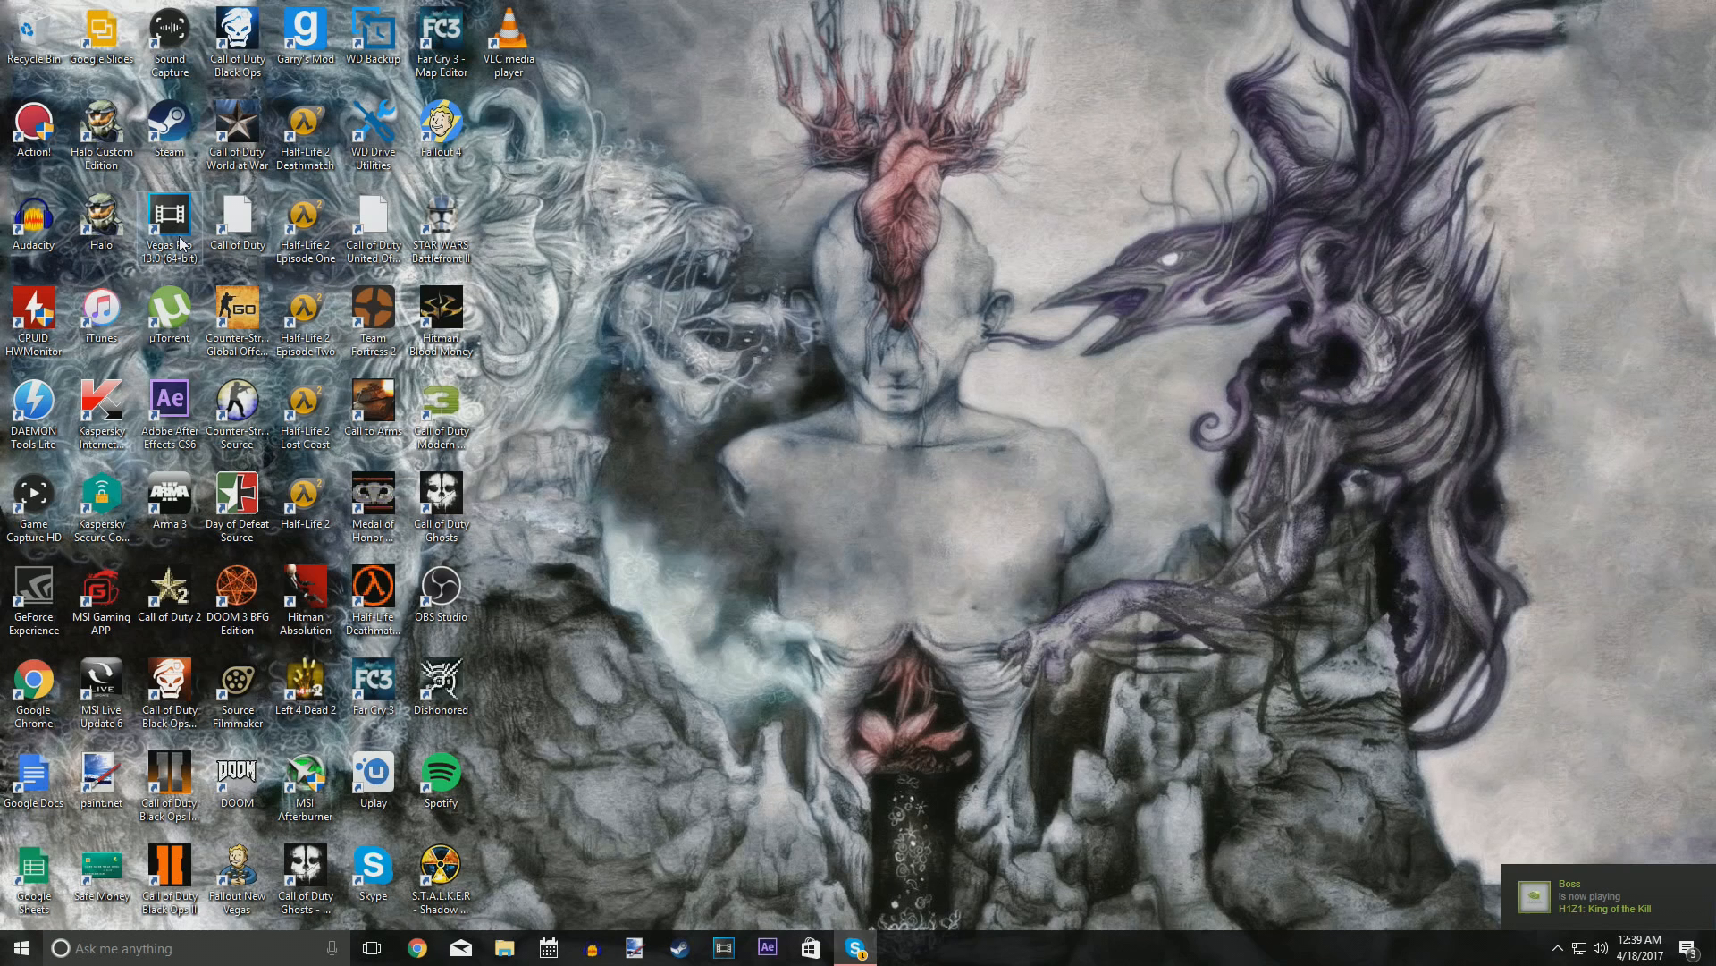
Open the Vegas Pro shortcut's file location and enter the FileIO Plug-Ins folder.
right_click(169, 219)
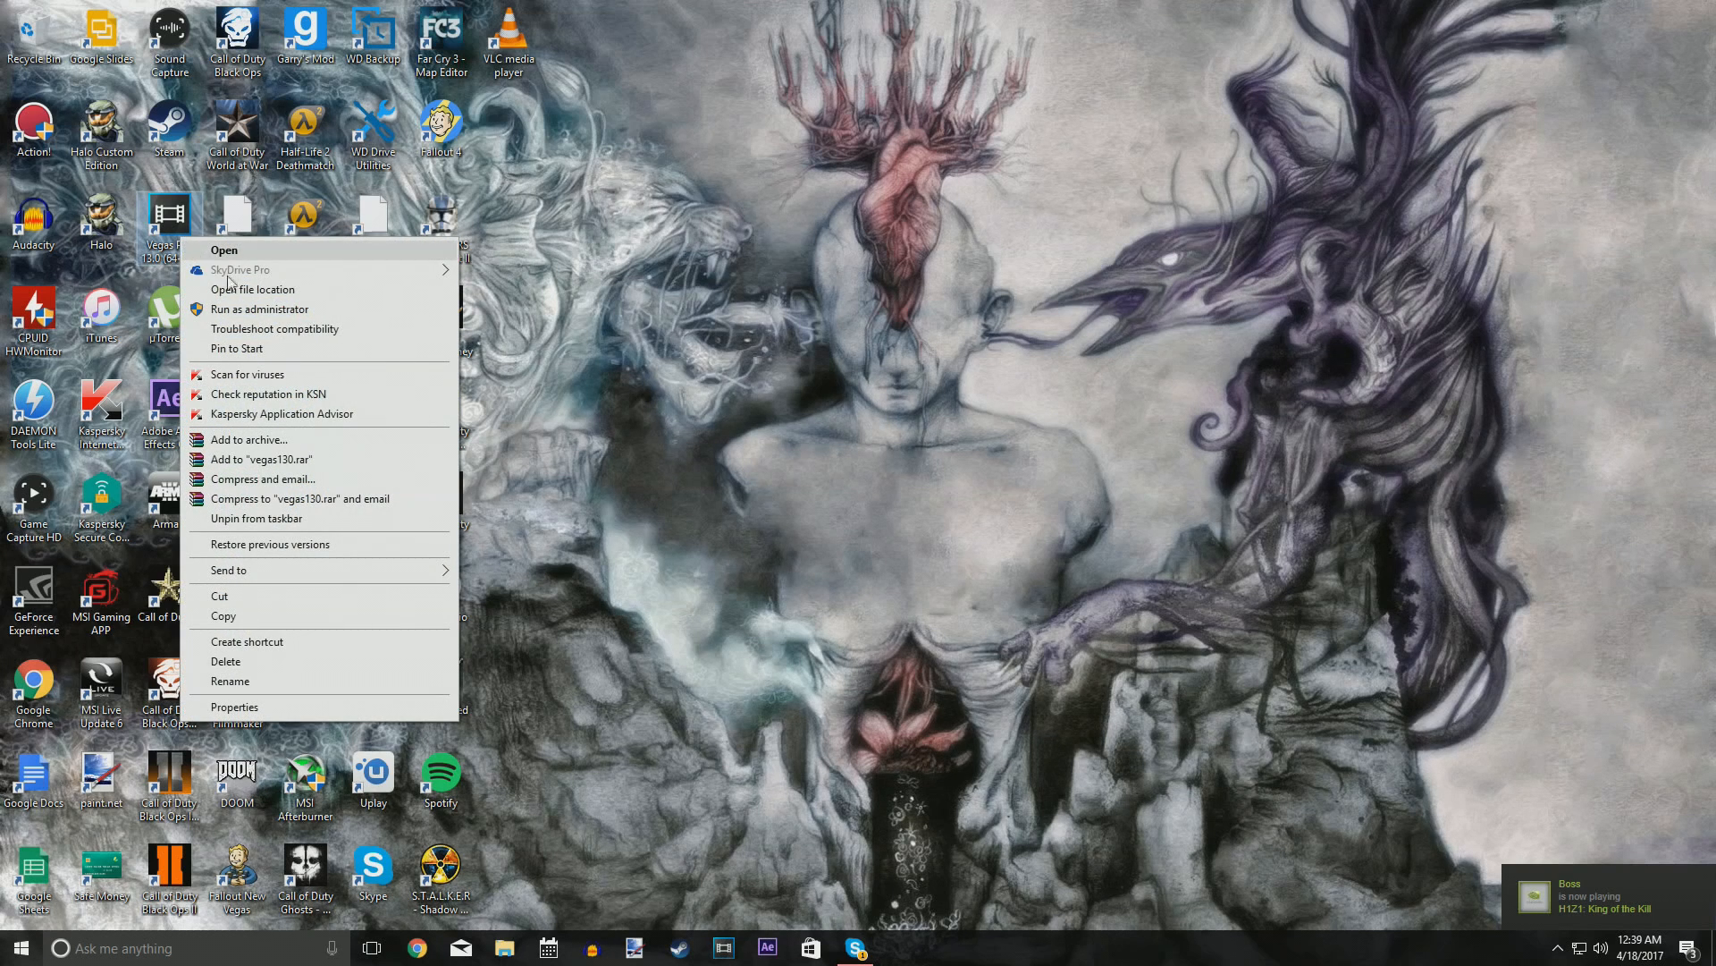
click(253, 289)
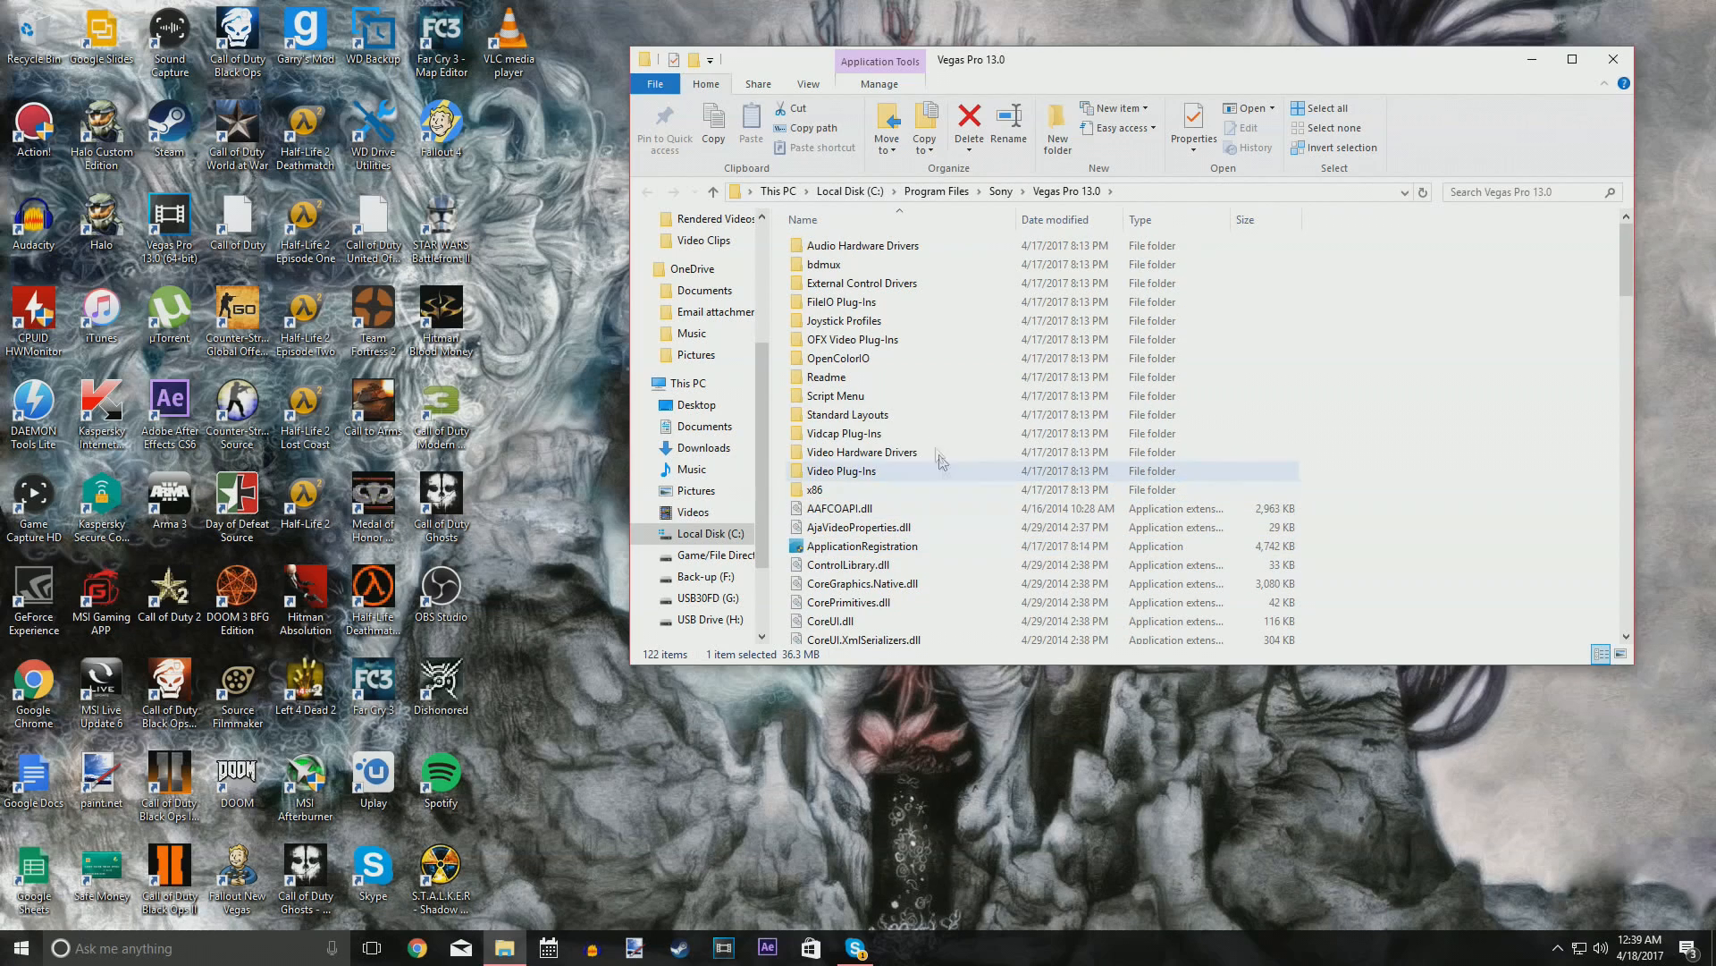
mouse_move(854, 302)
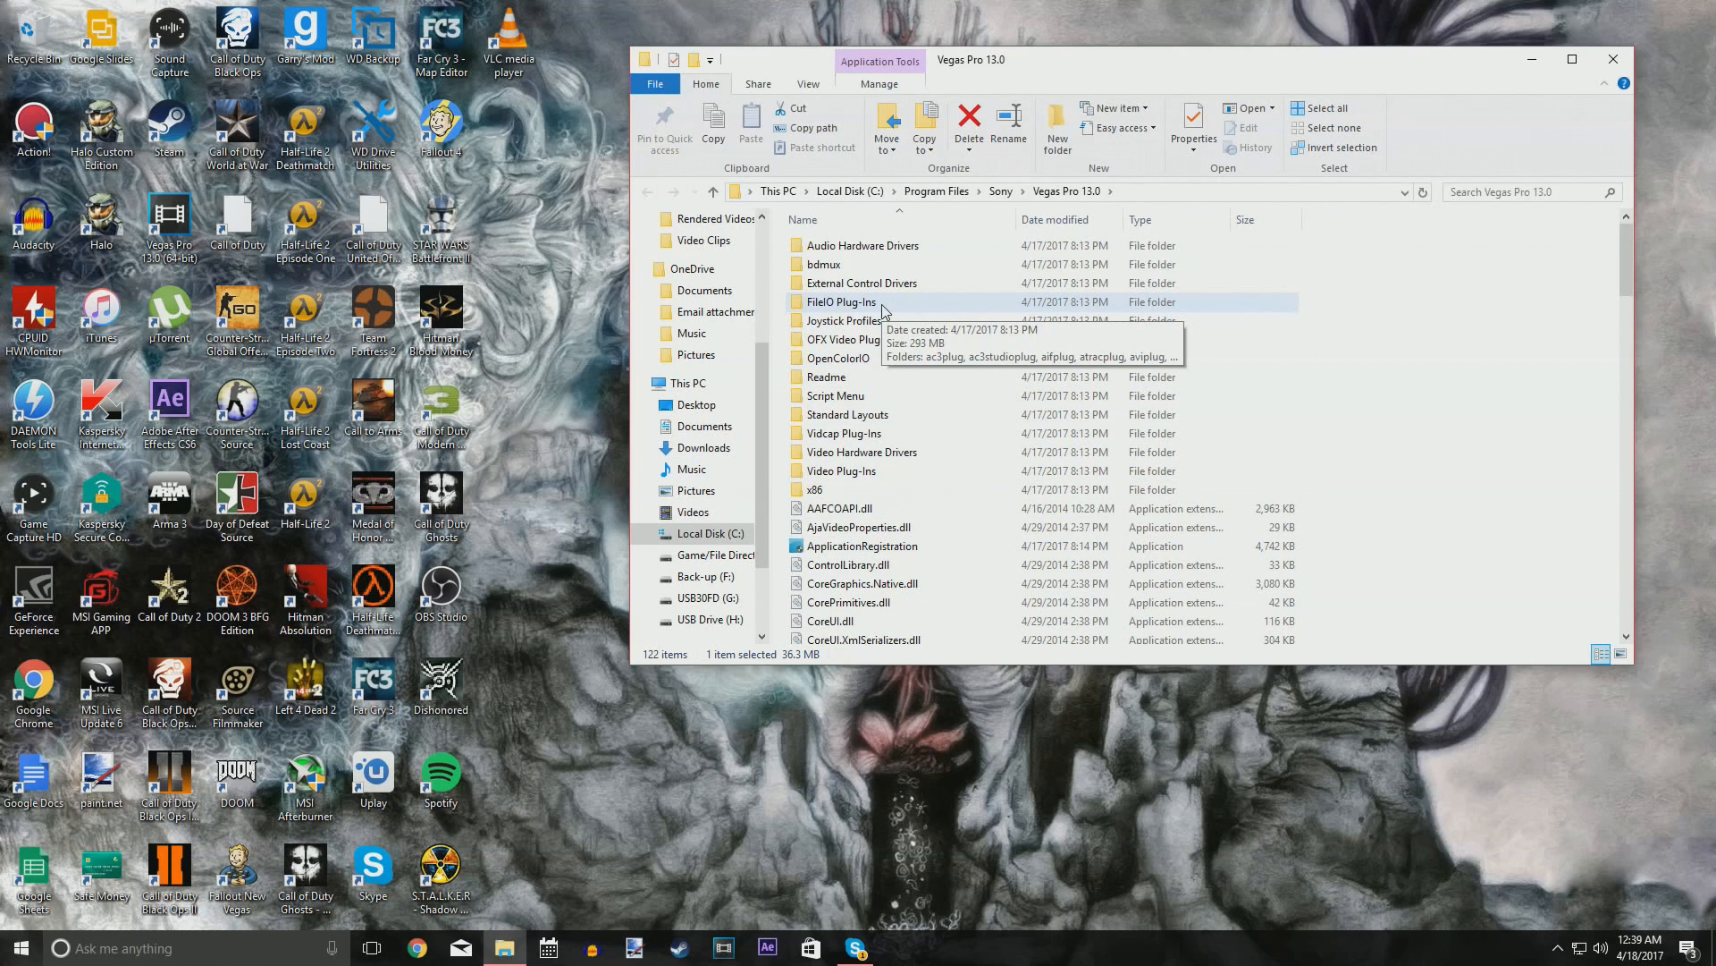
double_click(841, 302)
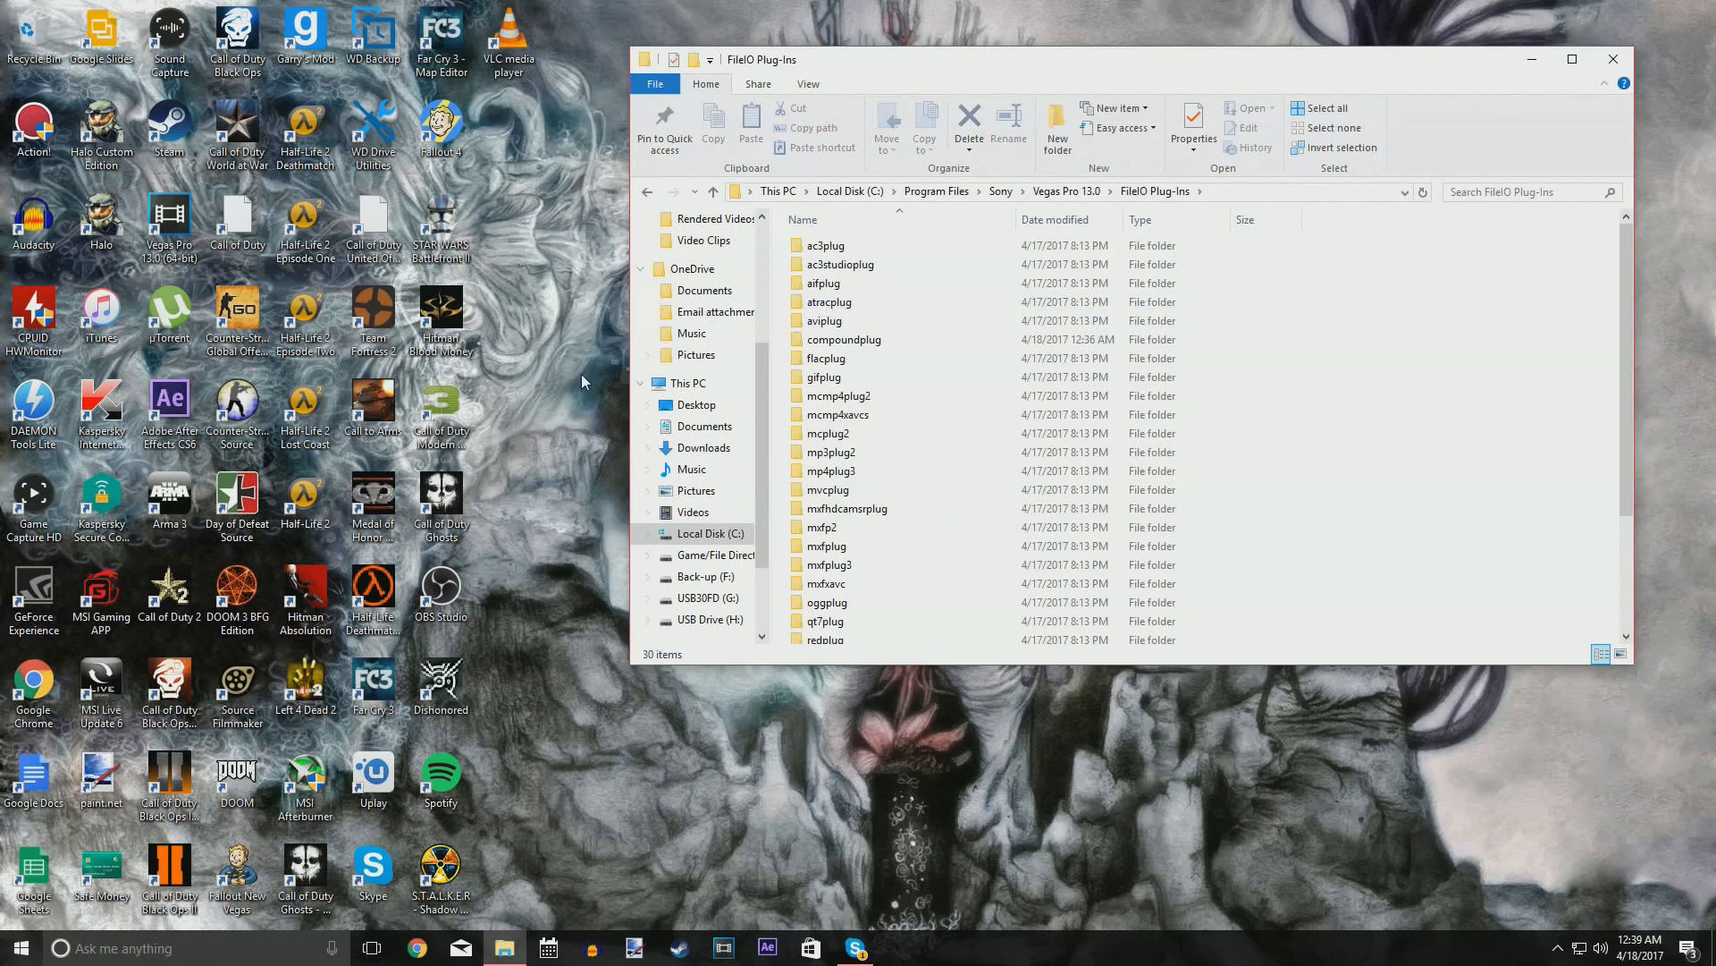
mouse_move(918, 611)
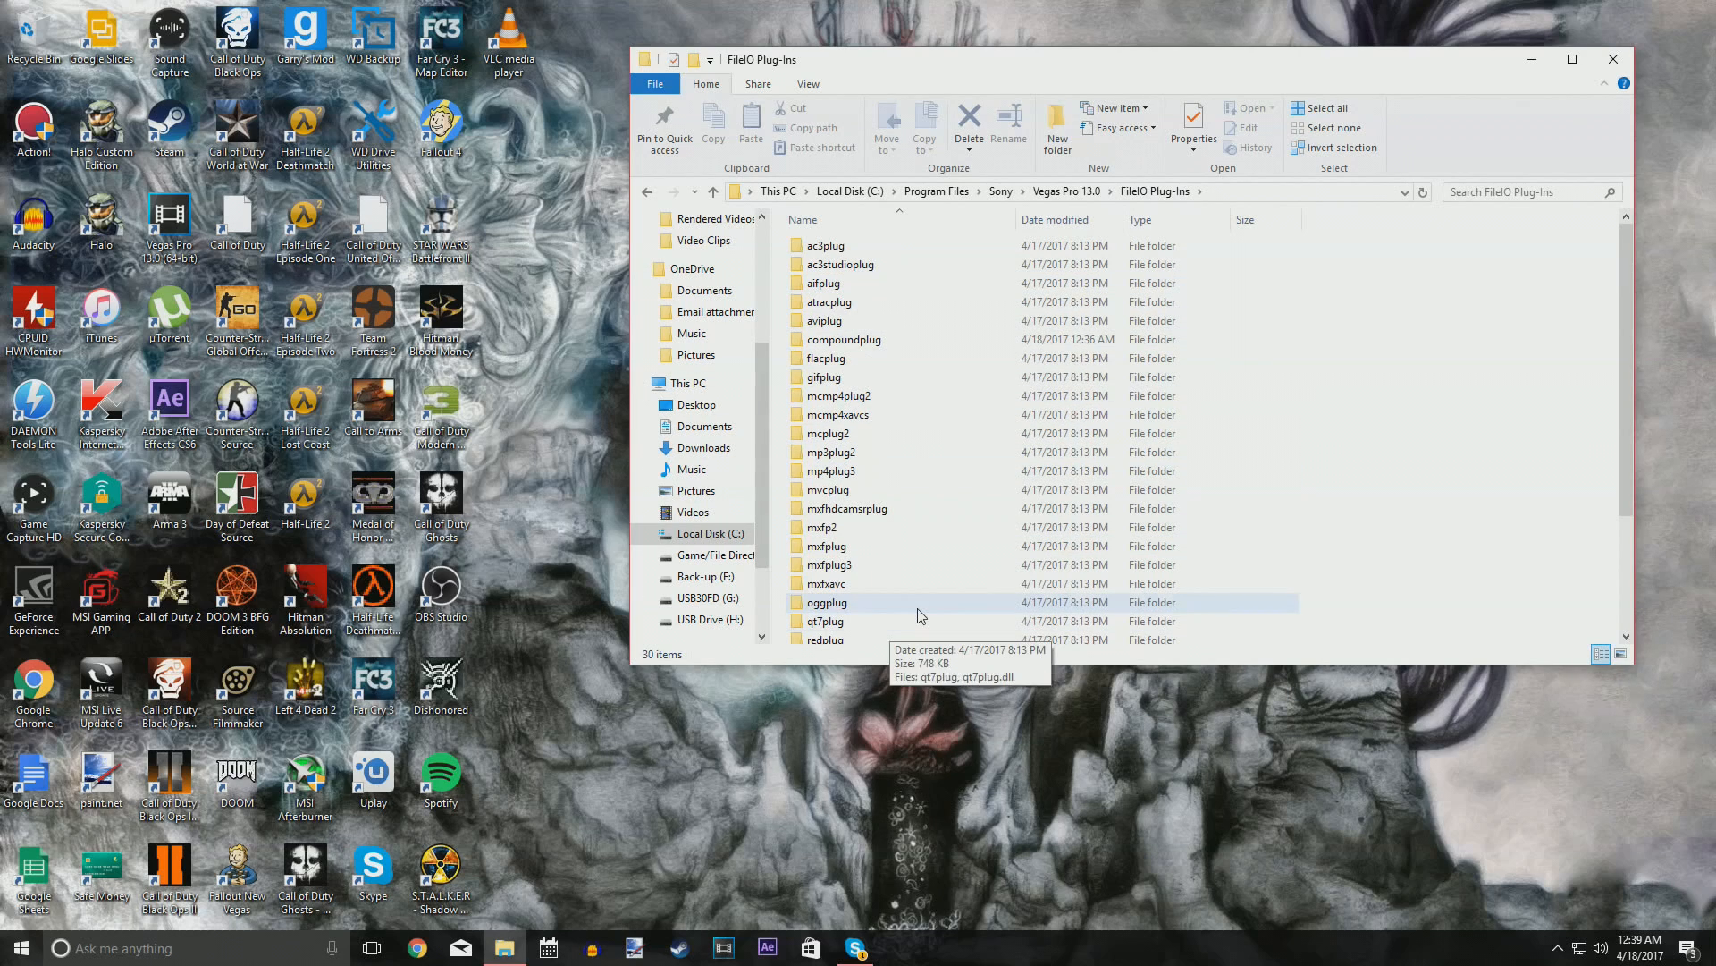
mouse_move(961, 338)
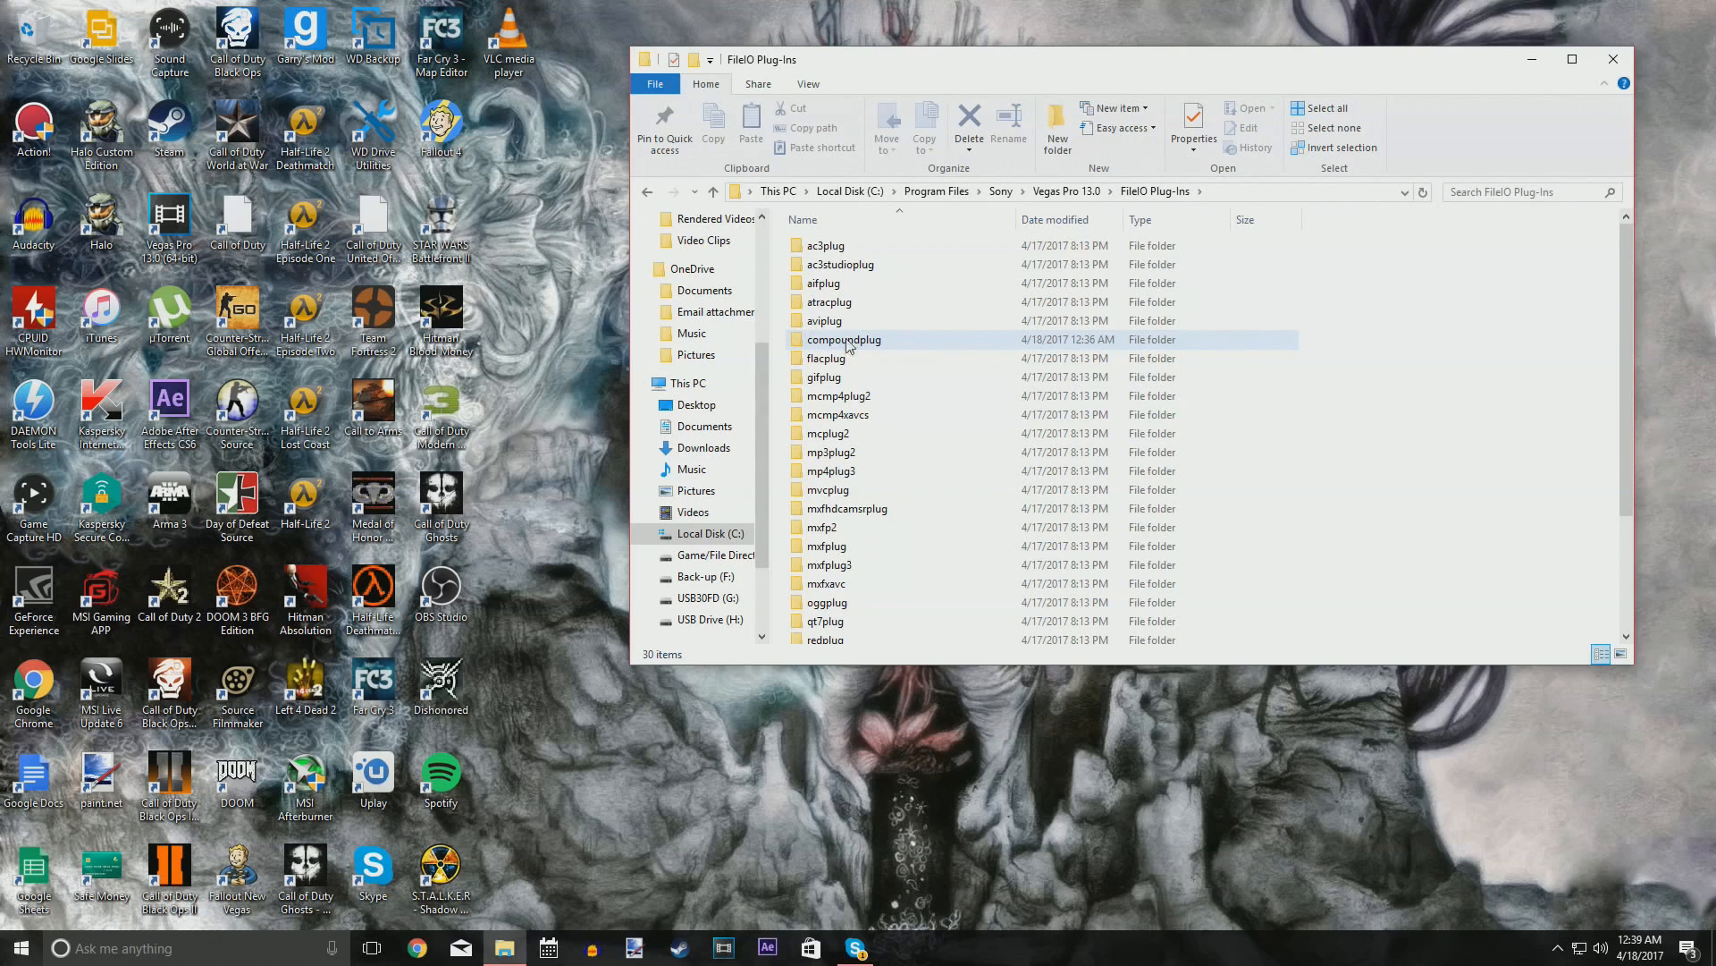
Move compoundplug.dll from the compoundplug folder to the desktop, granting administrator permission.
double_click(843, 340)
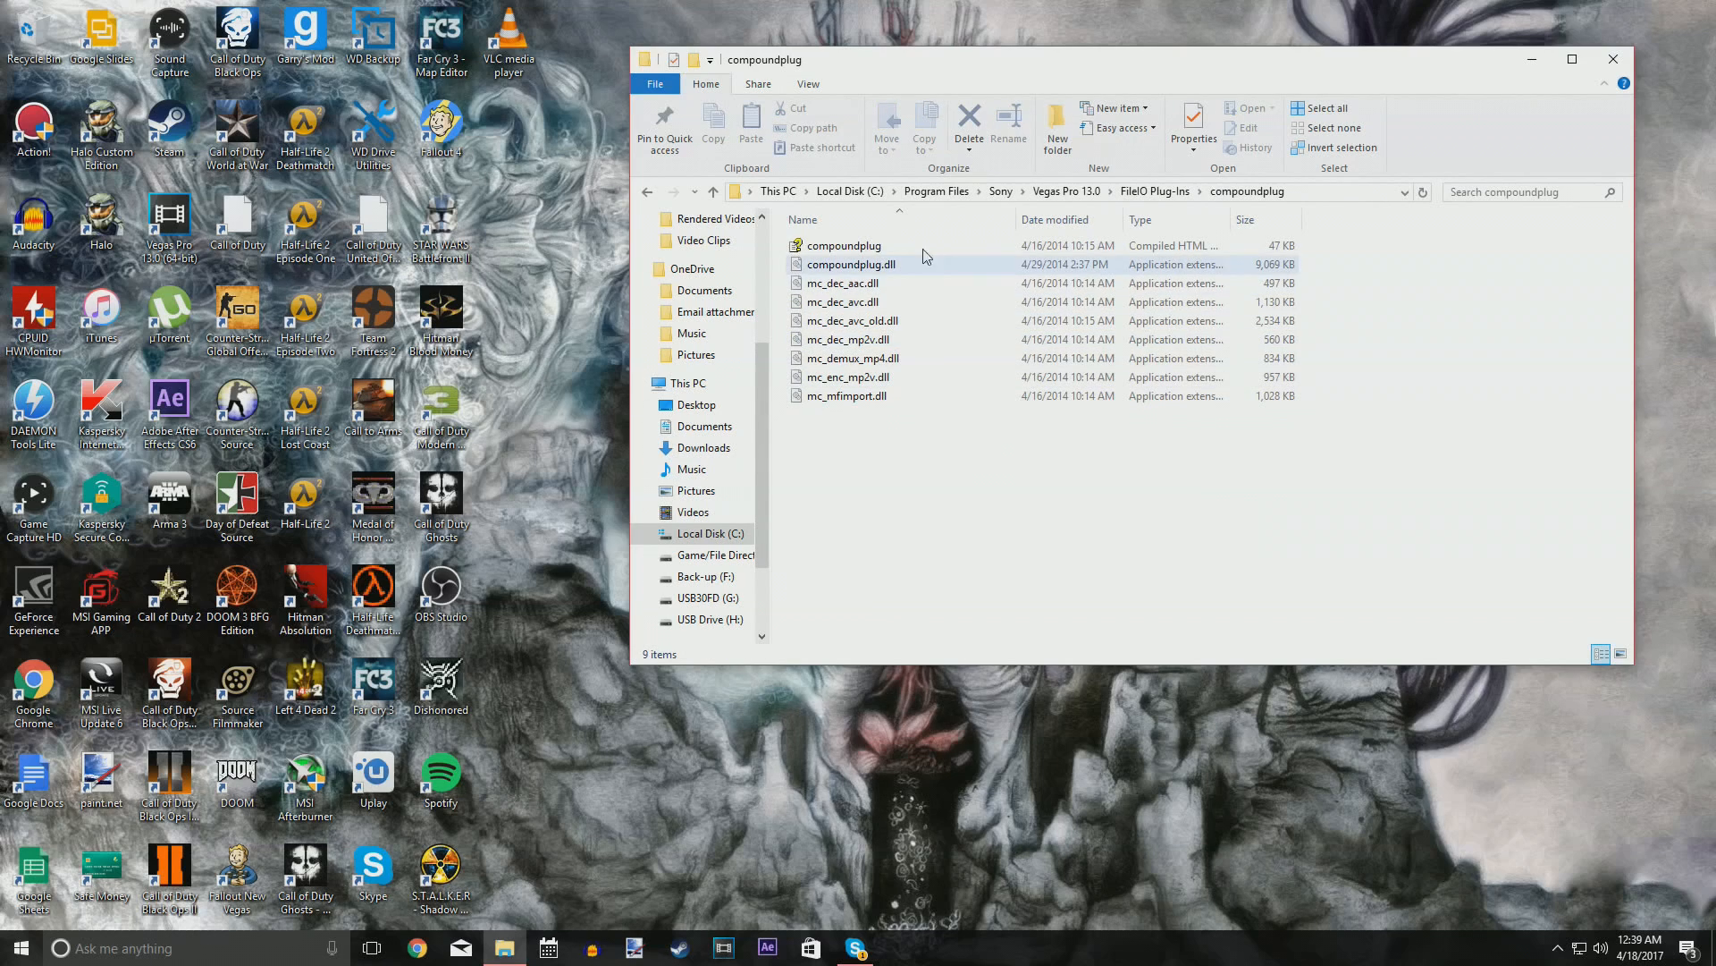
click(864, 433)
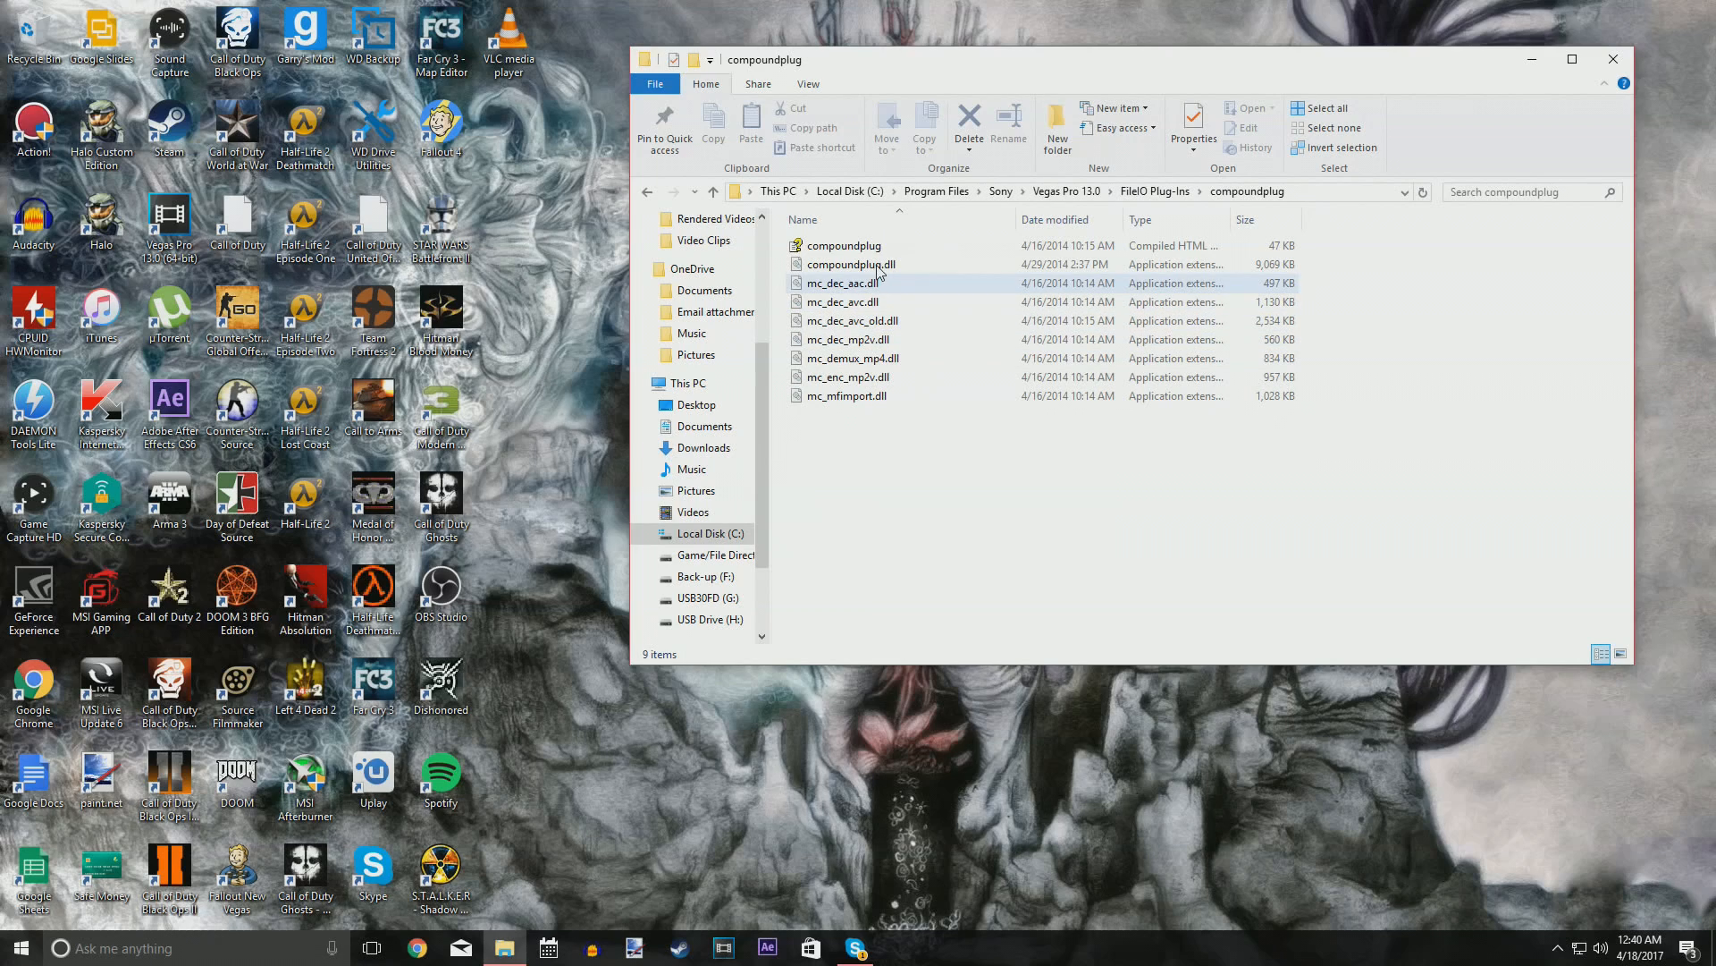
click(850, 264)
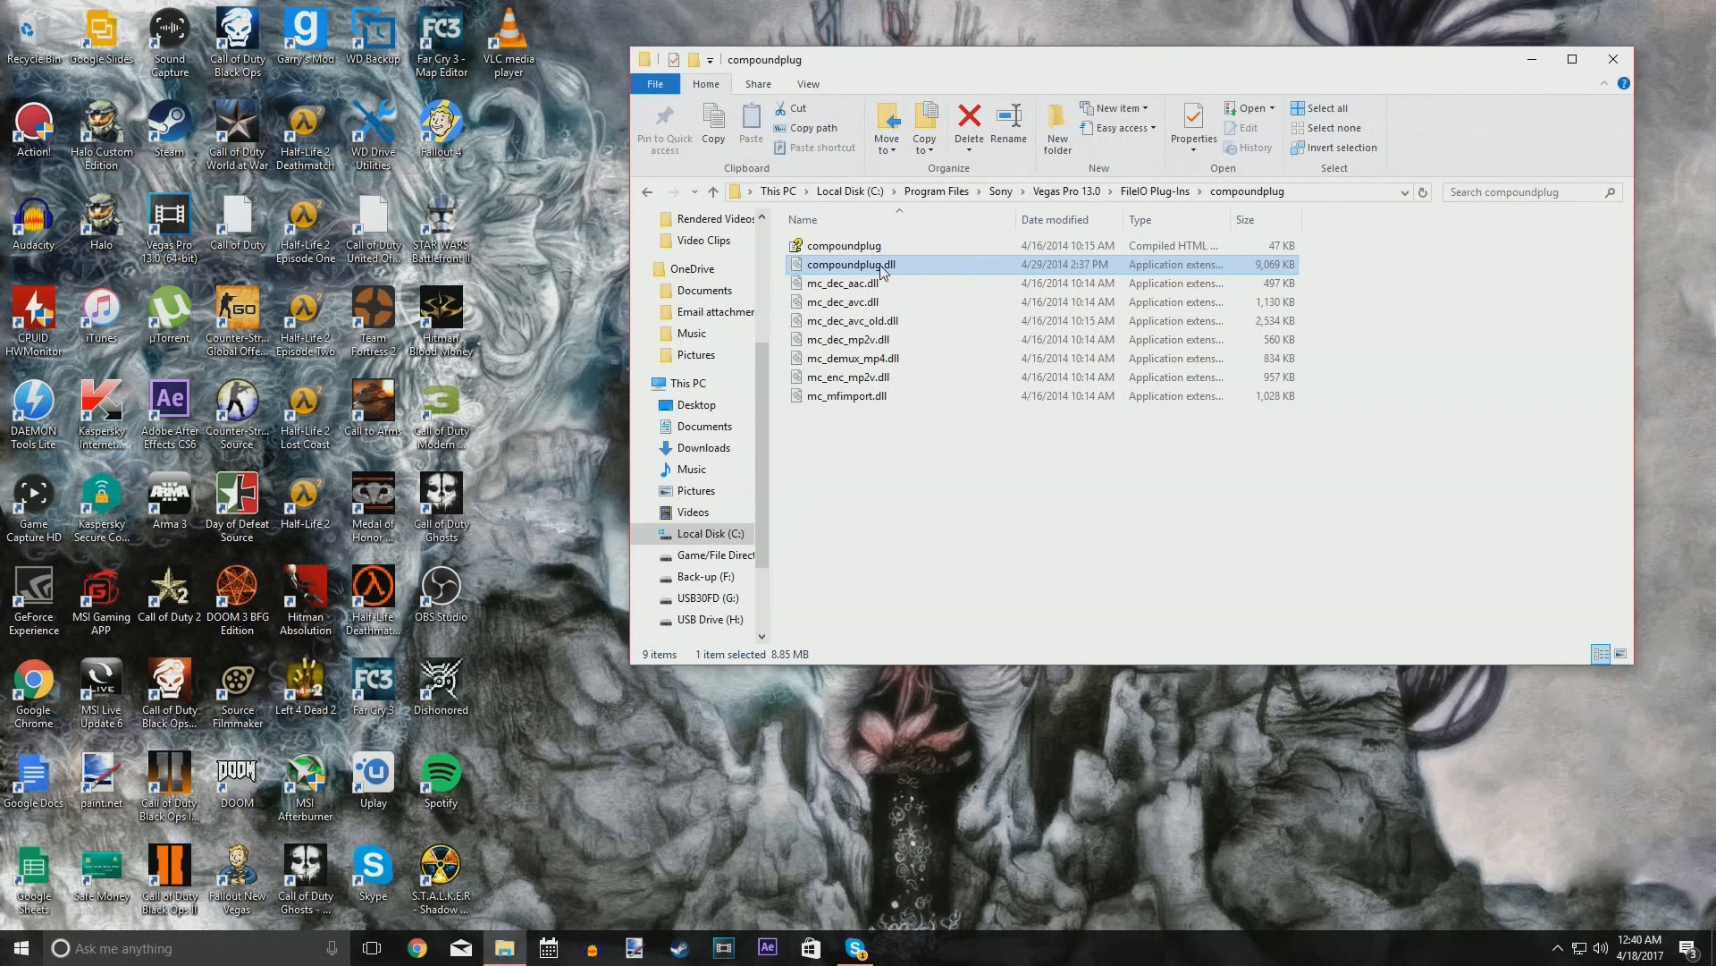
mouse_move(882, 266)
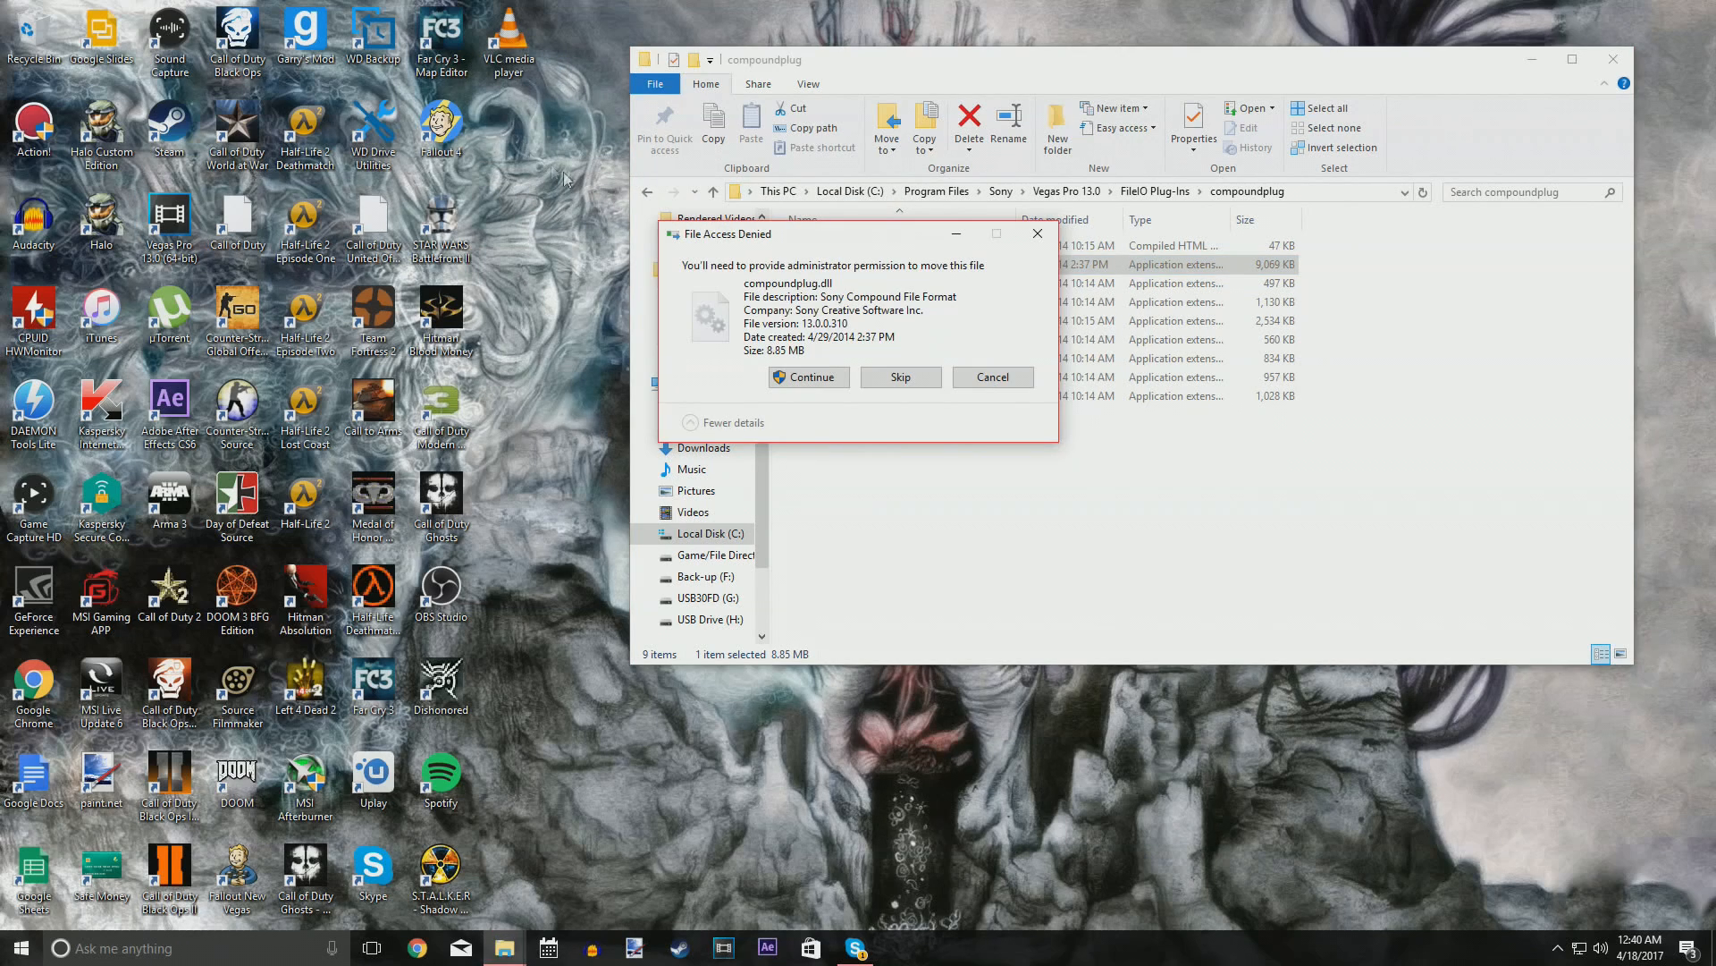
click(808, 376)
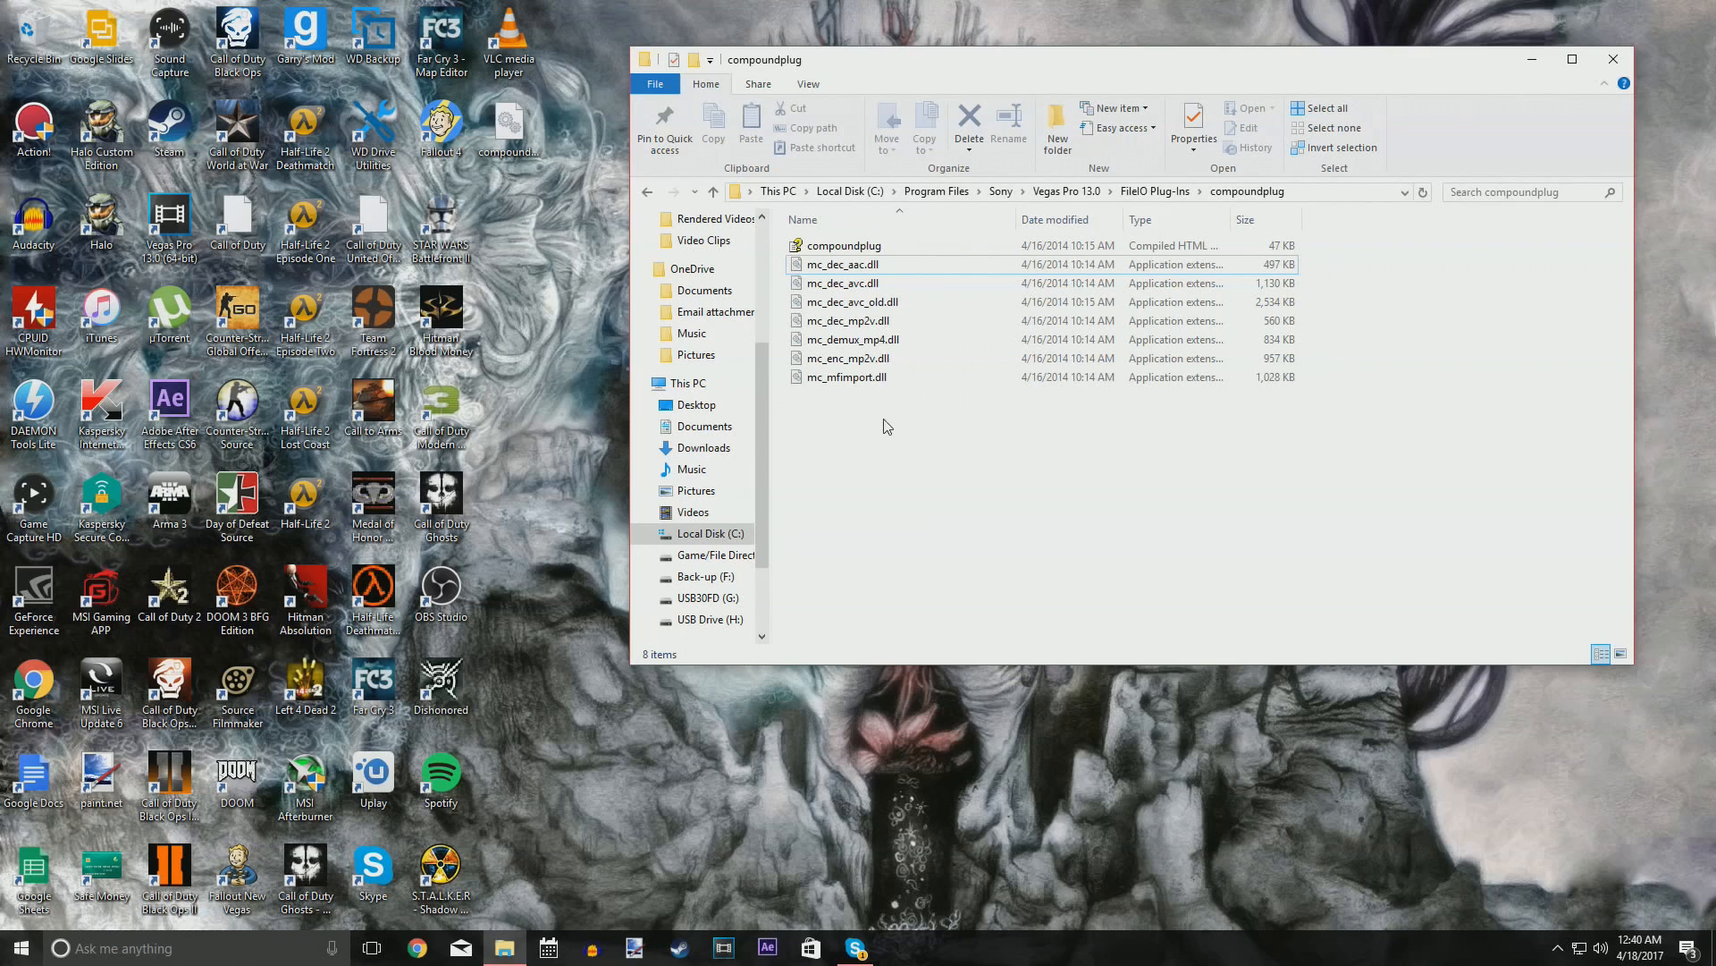
mouse_move(863, 428)
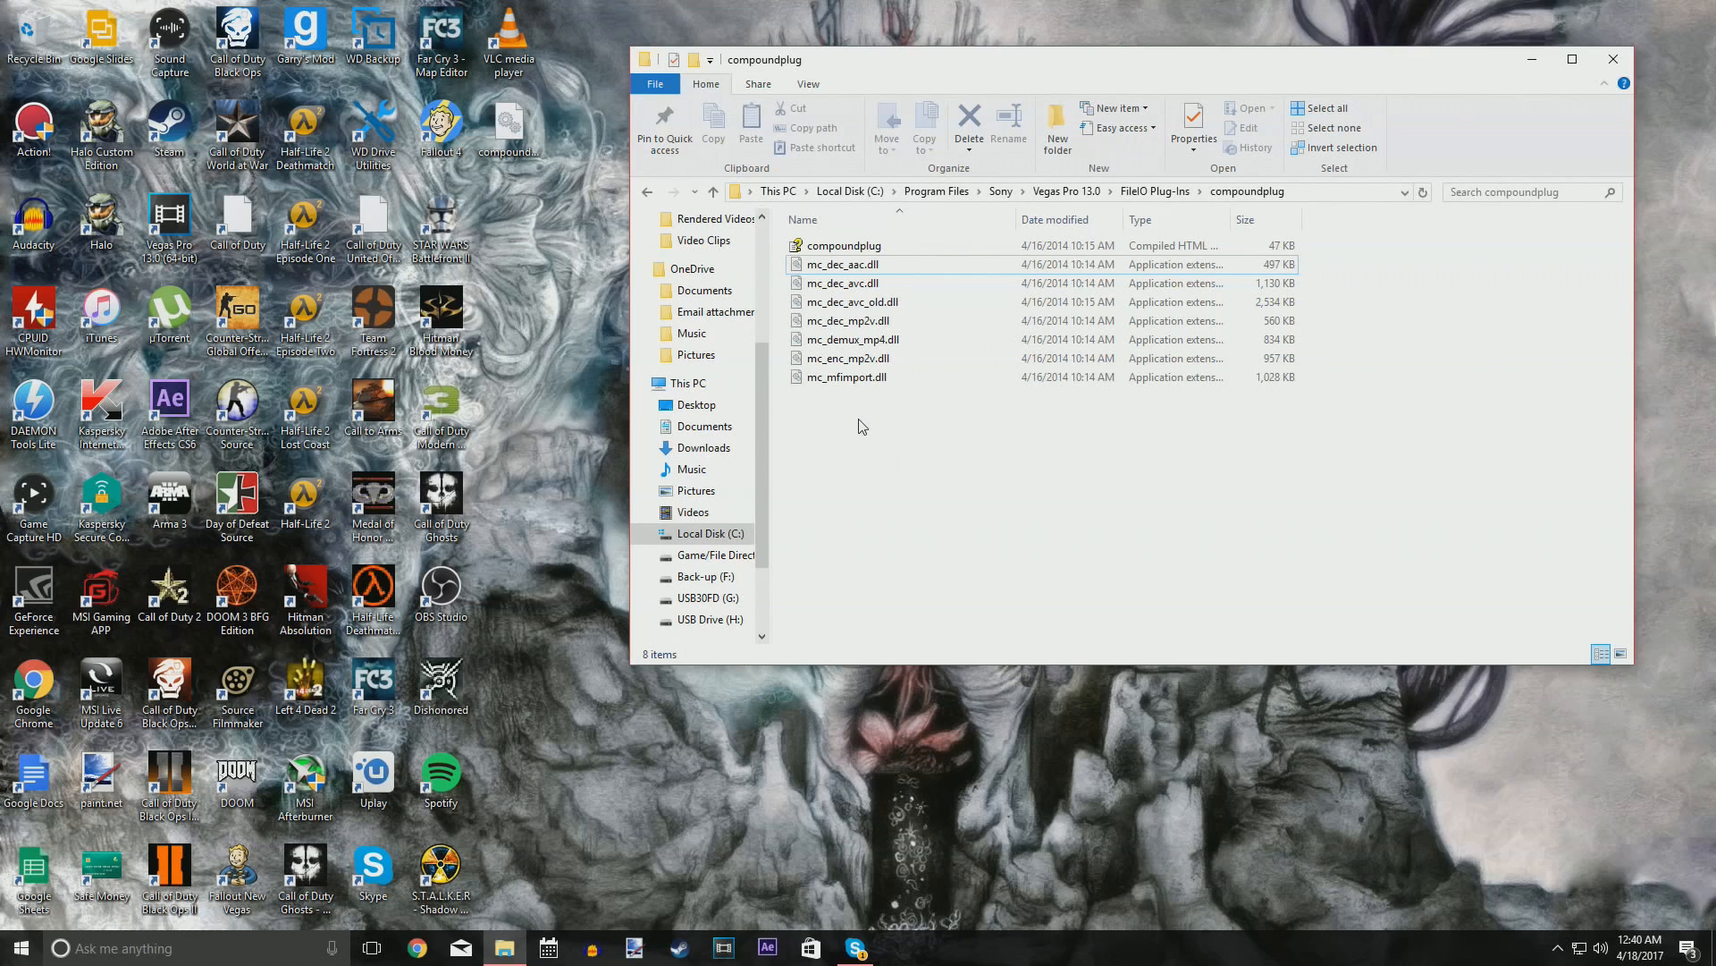
Close the File Explorer window showing the compoundplug folder.
click(846, 376)
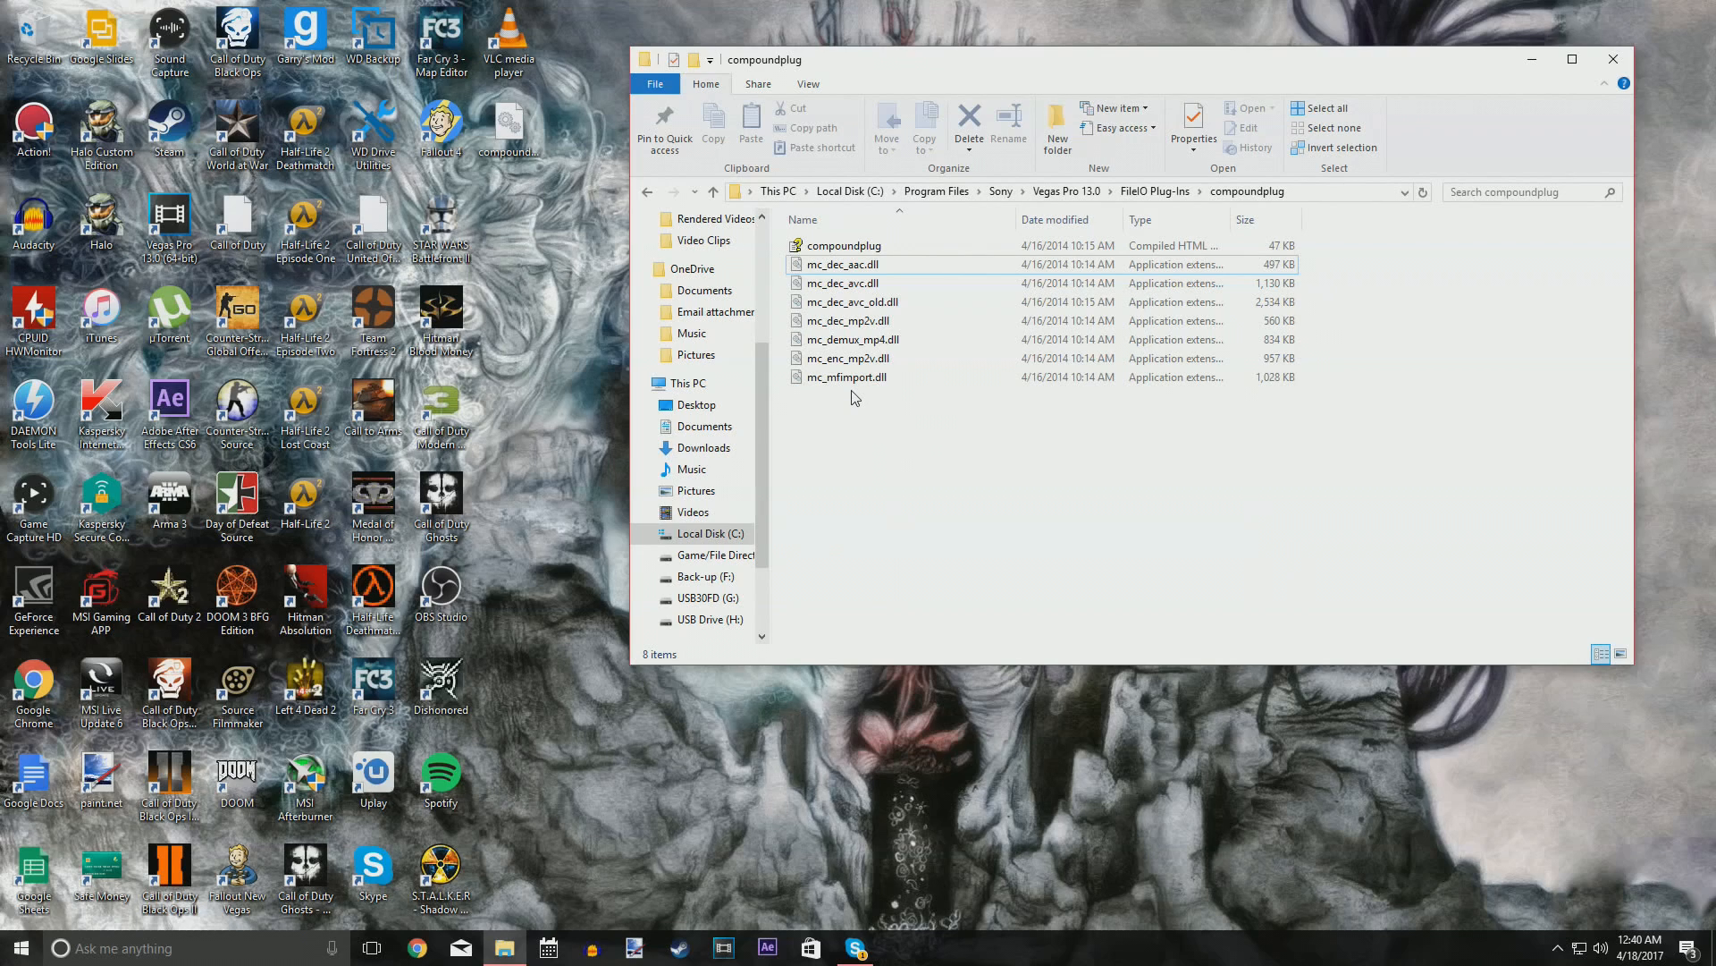
mouse_move(893, 418)
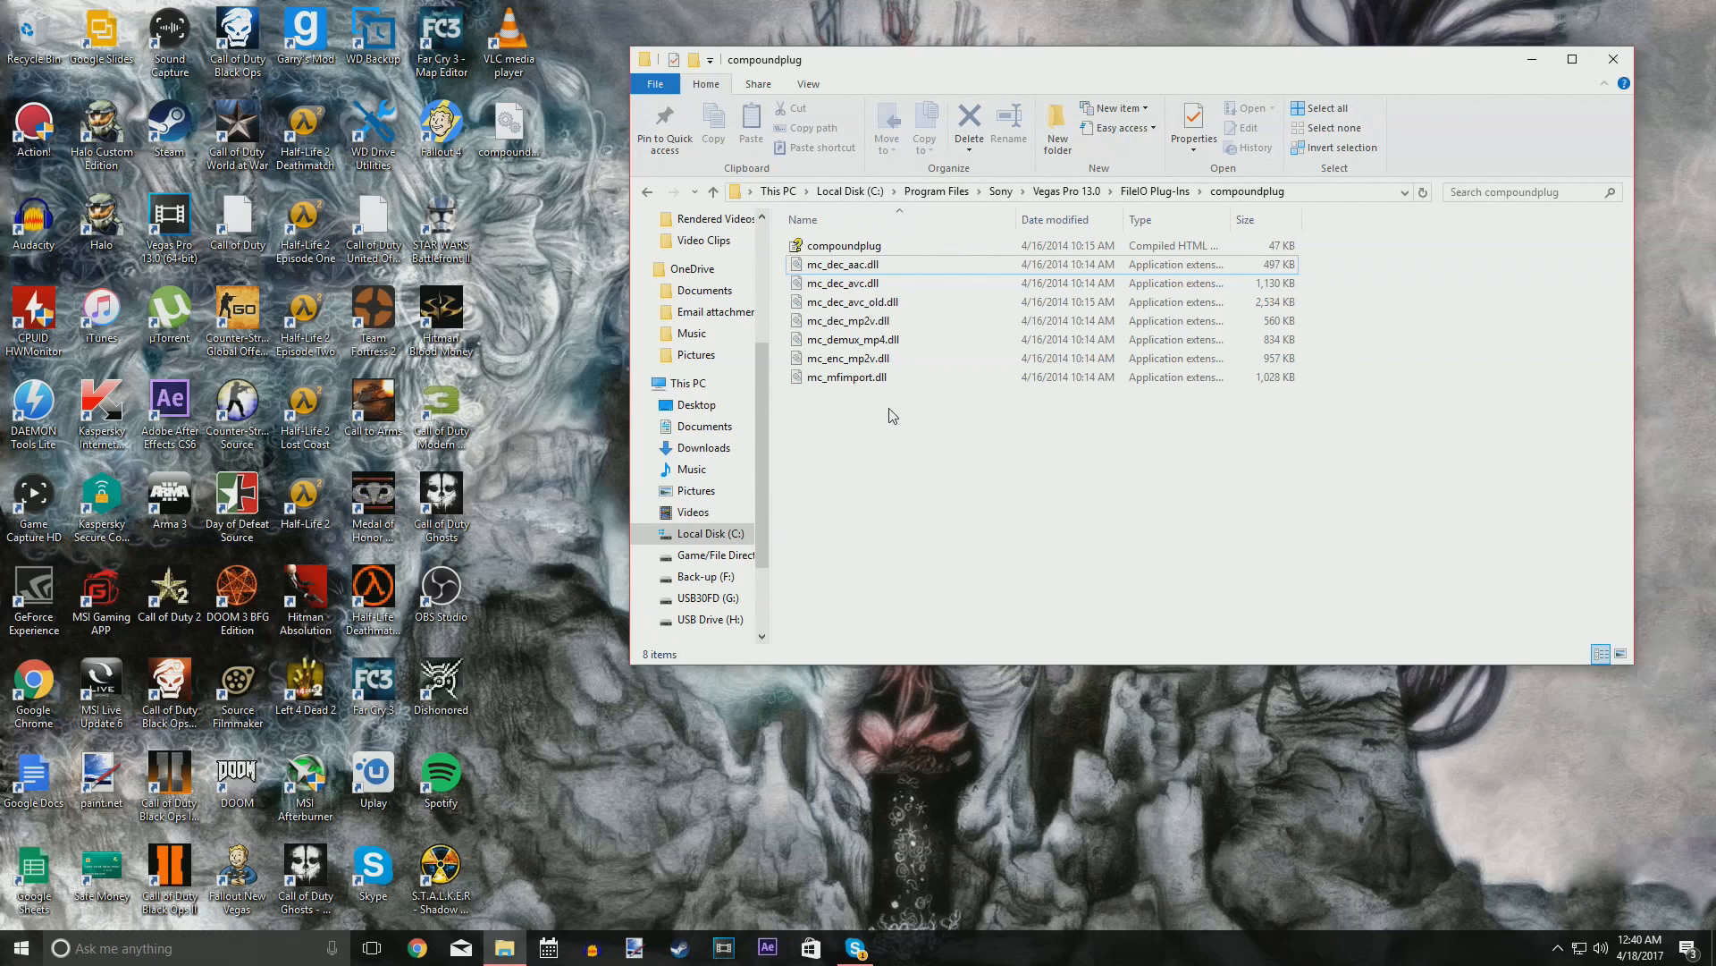
mouse_move(868, 453)
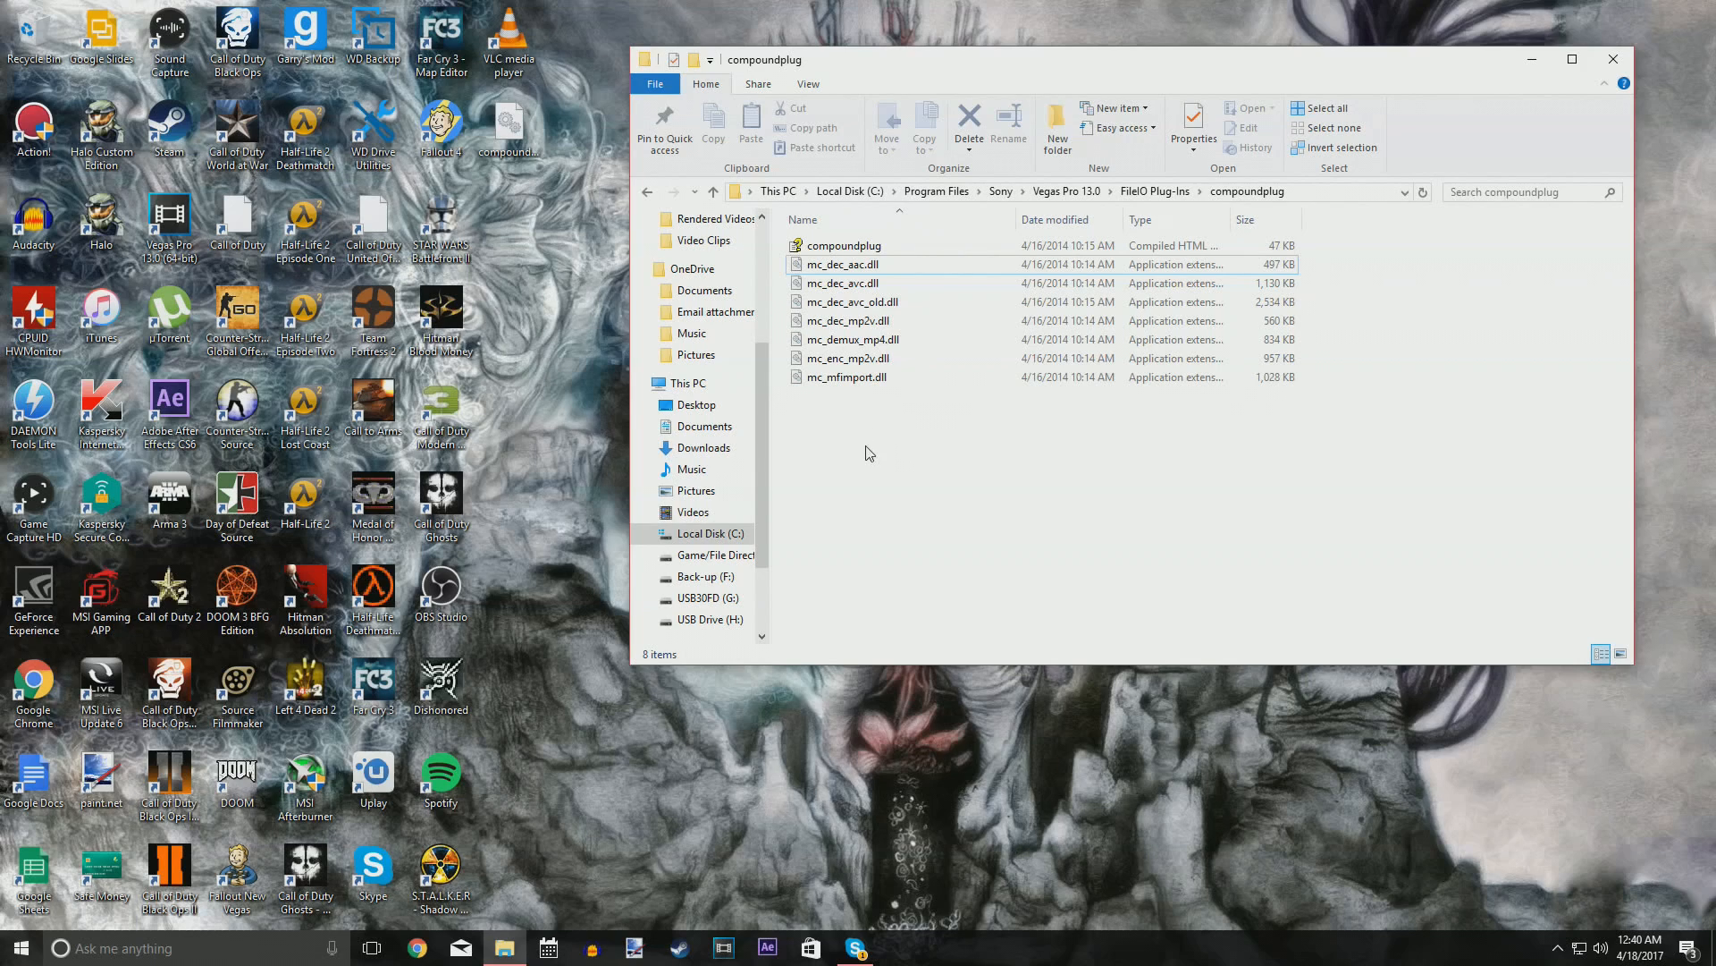
mouse_move(599, 268)
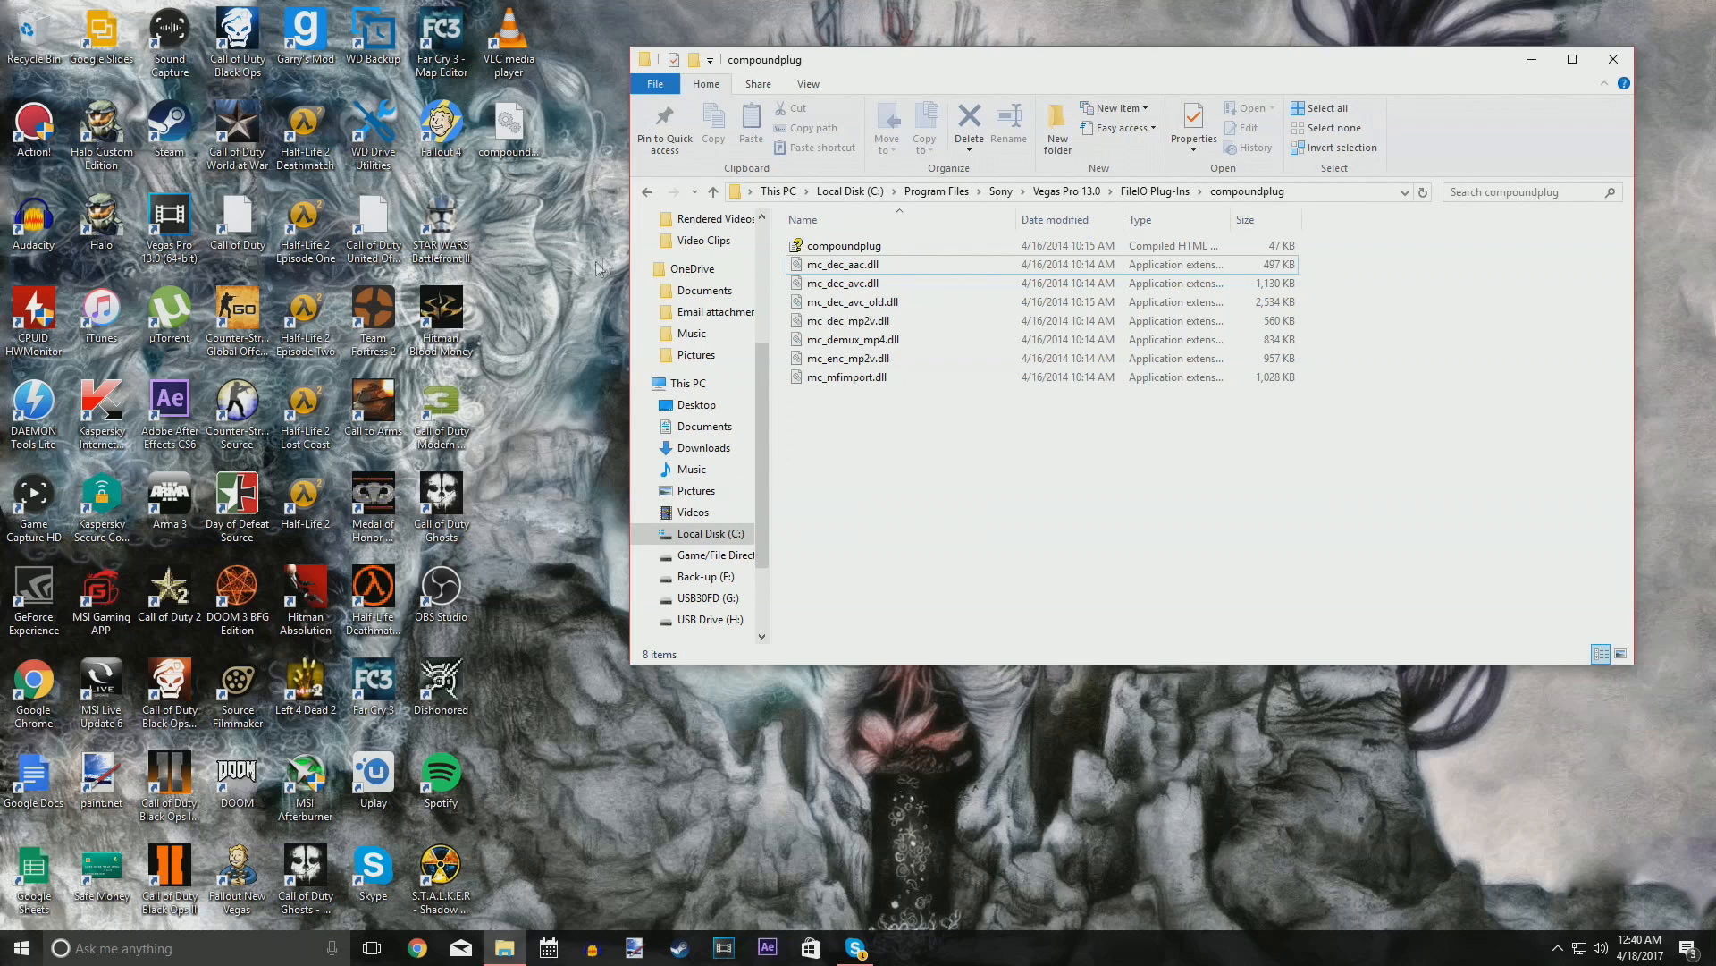
mouse_move(891, 194)
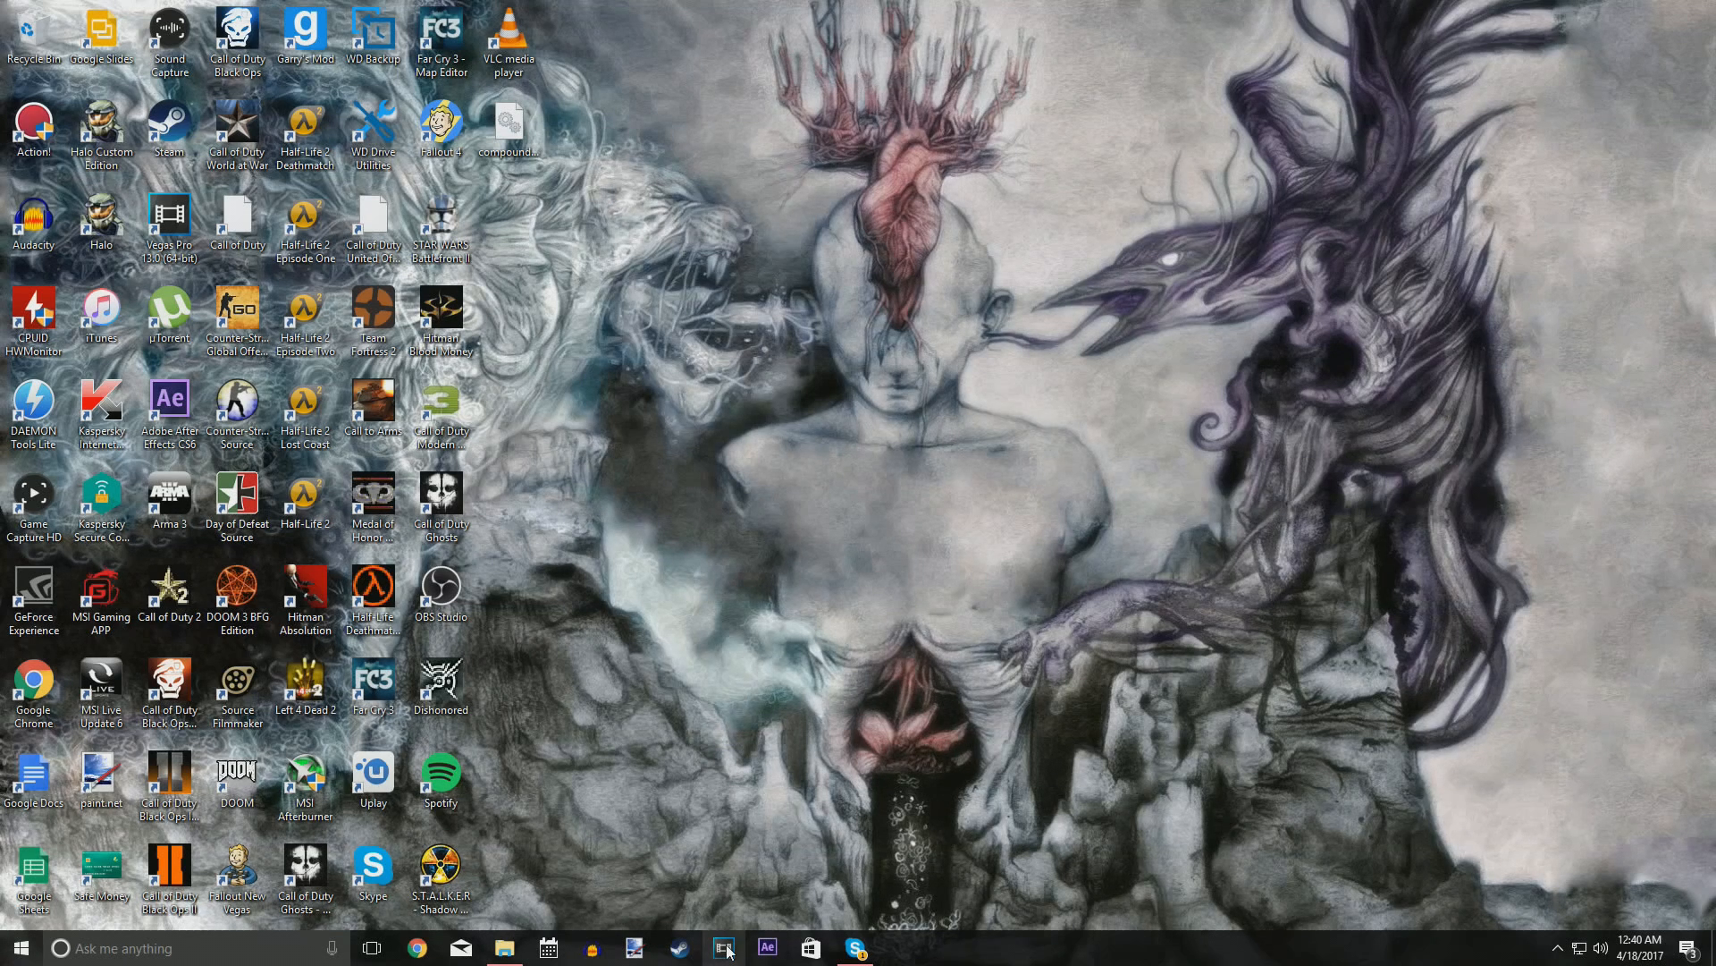
Relaunch Vegas Pro from the taskbar and open the Video Clips folder in File Explorer.
click(721, 948)
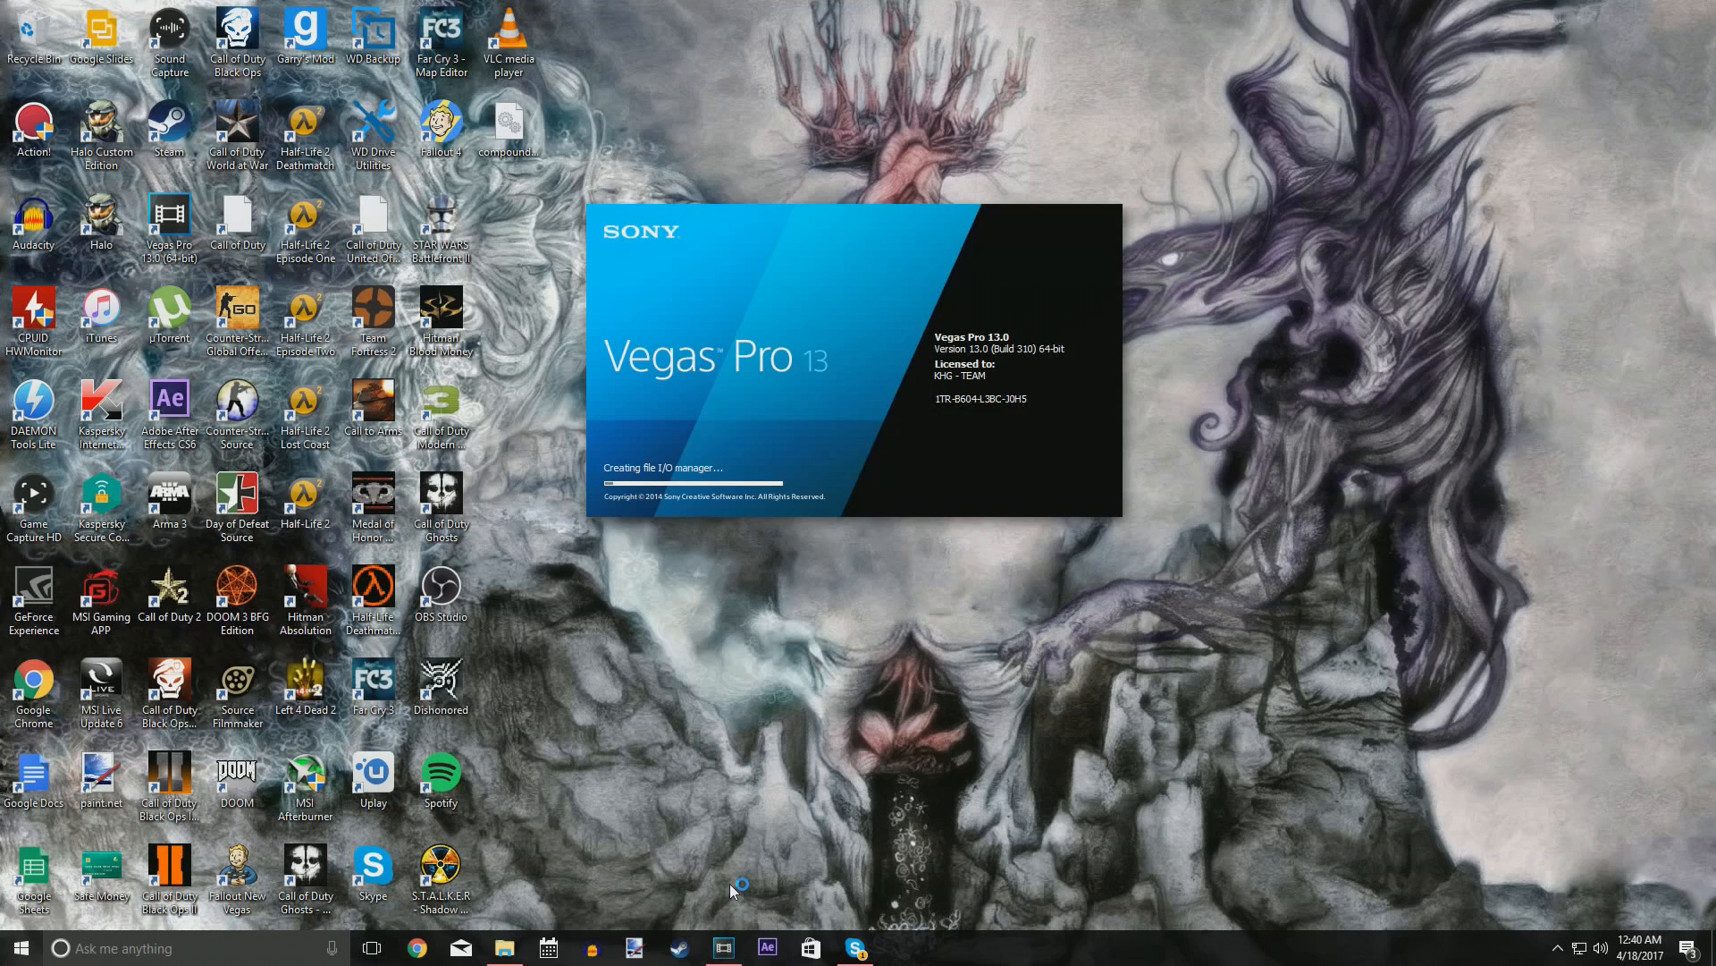
mouse_move(804, 528)
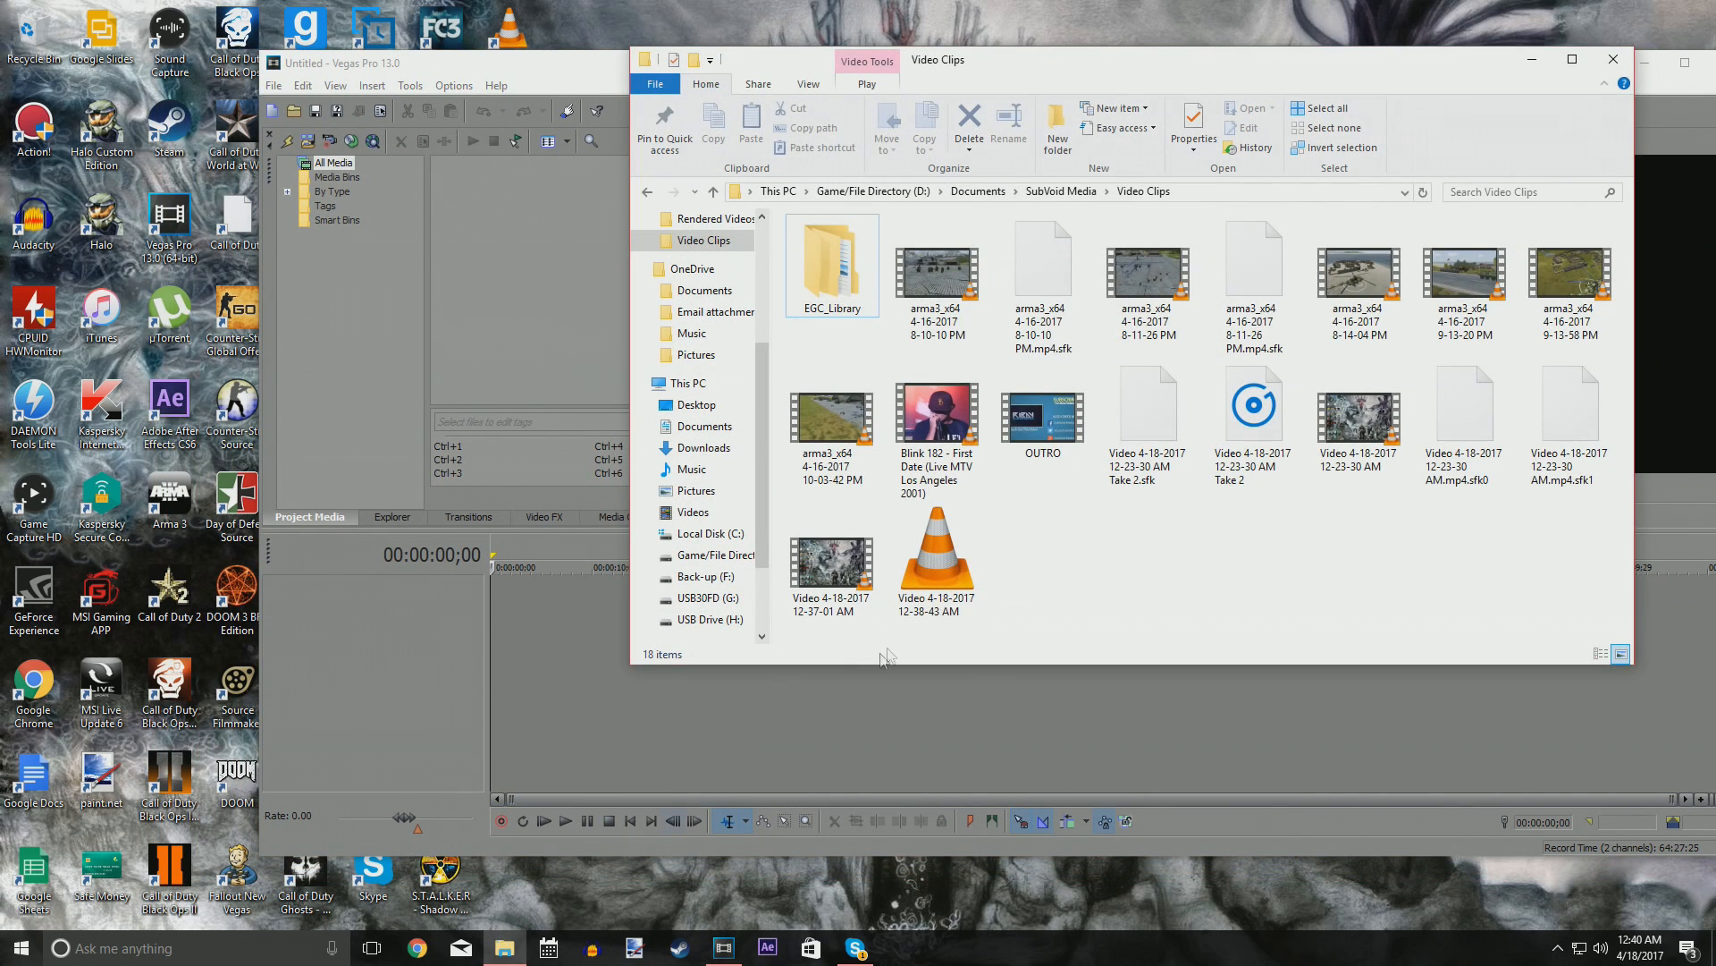
click(936, 268)
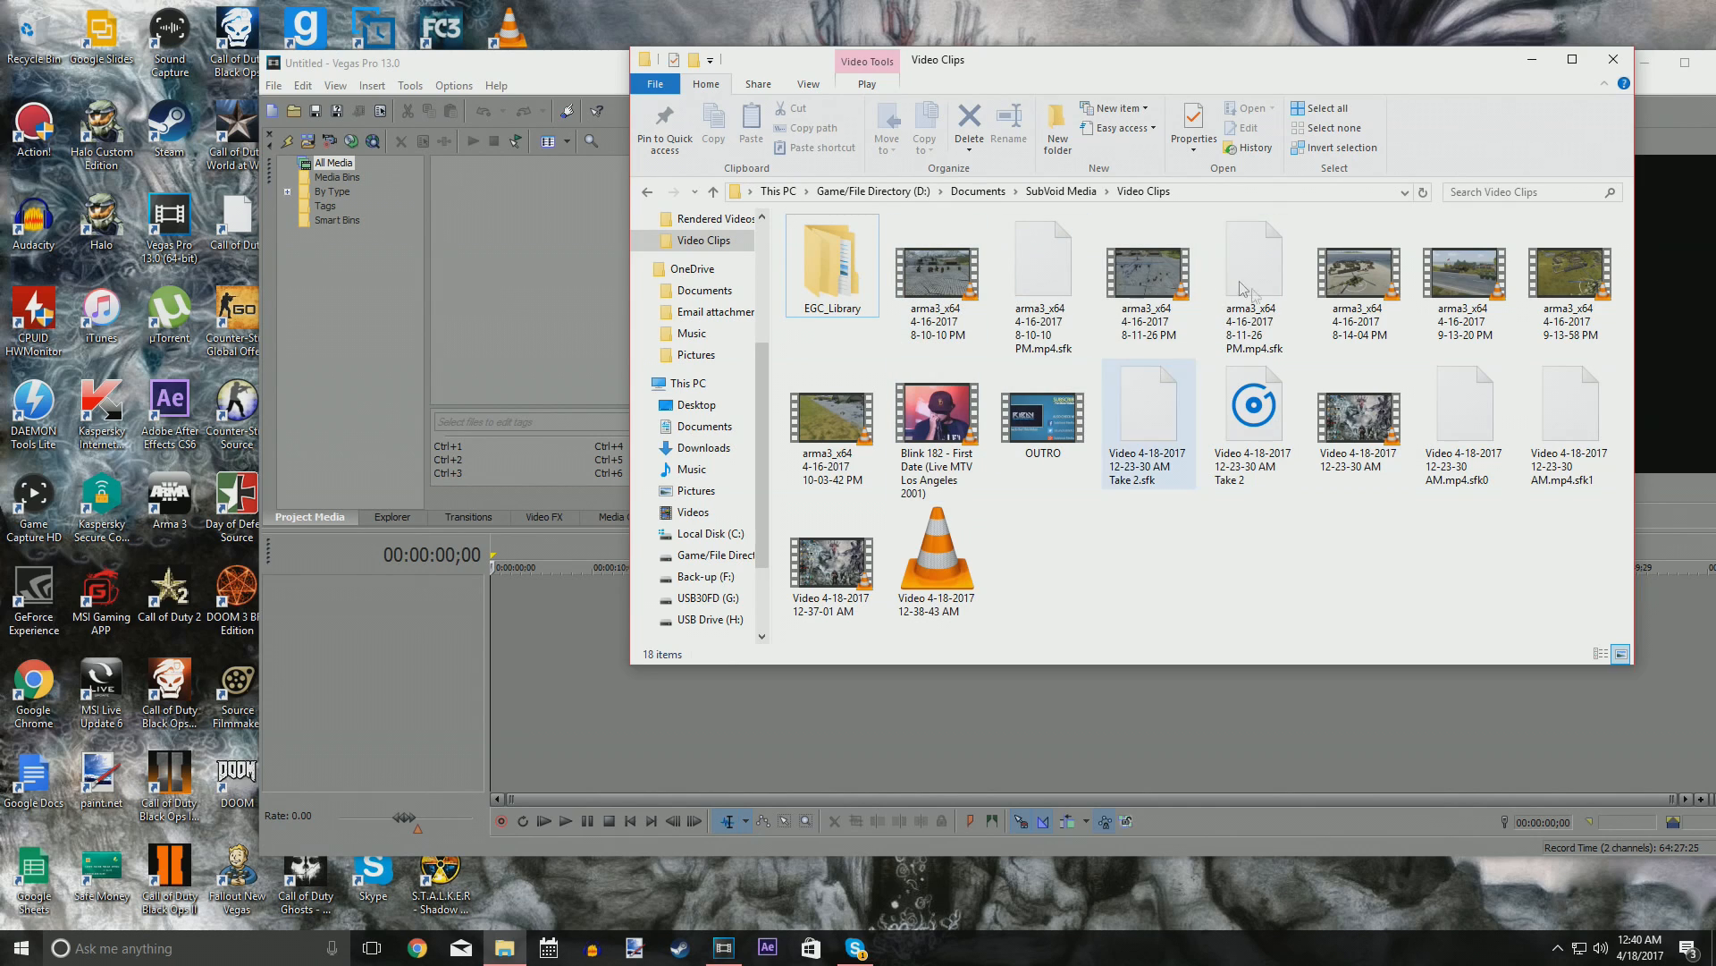
click(1148, 270)
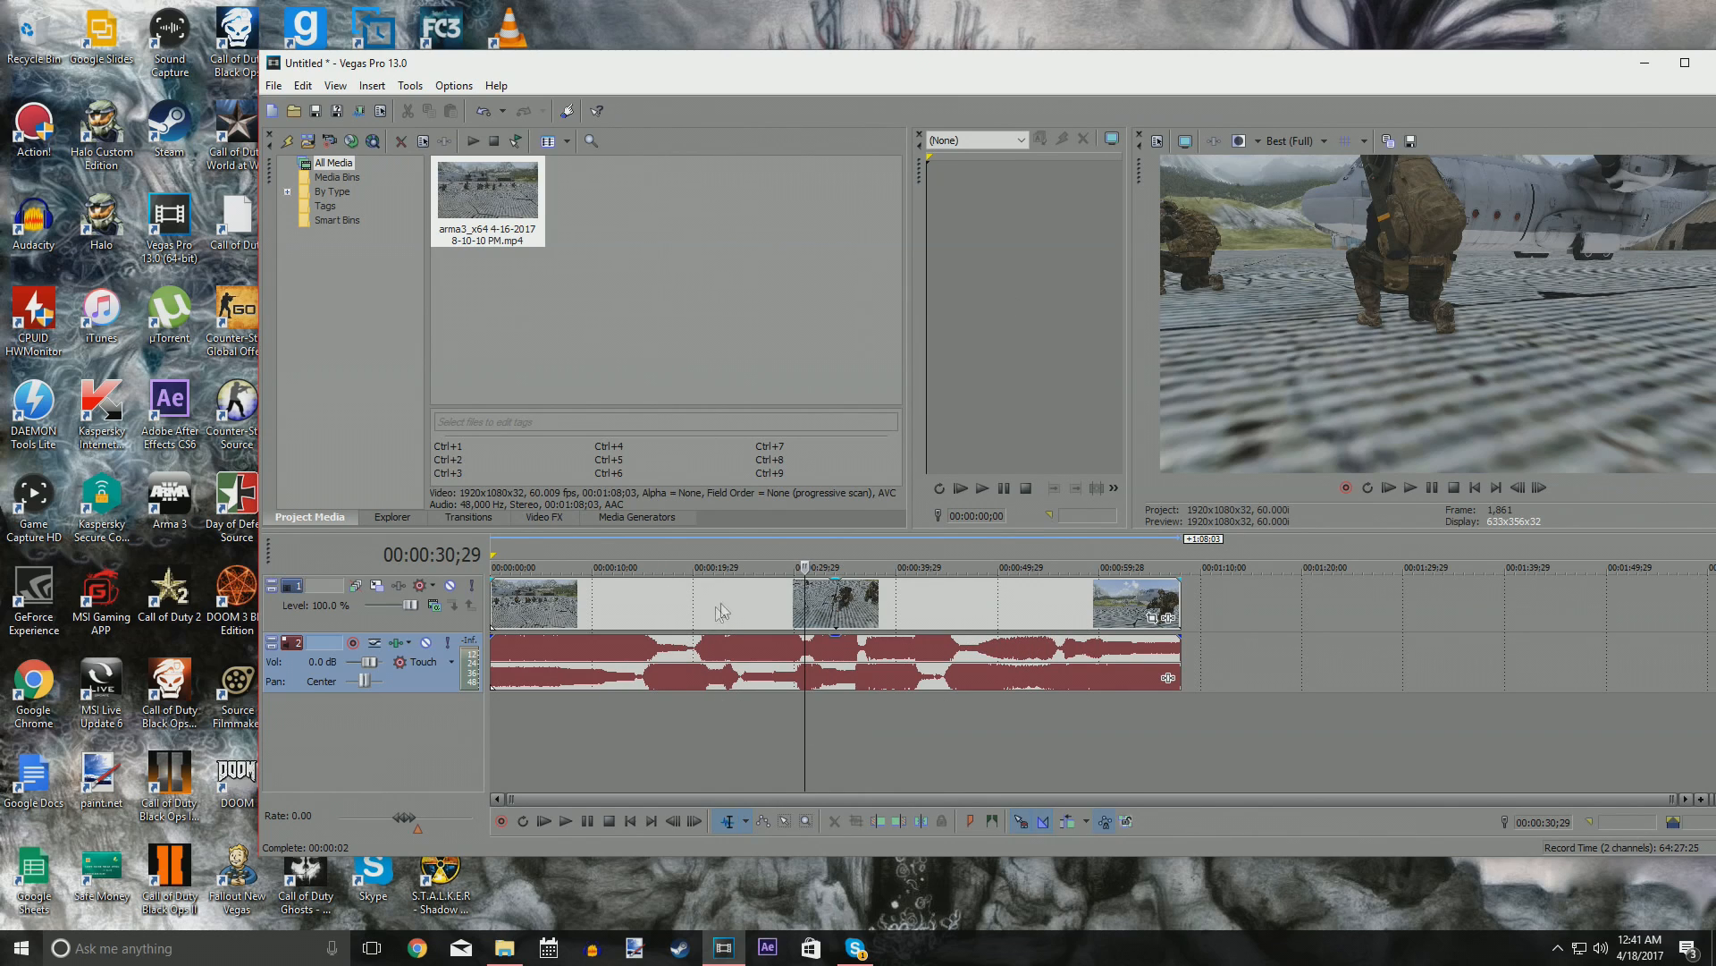
mouse_move(800, 606)
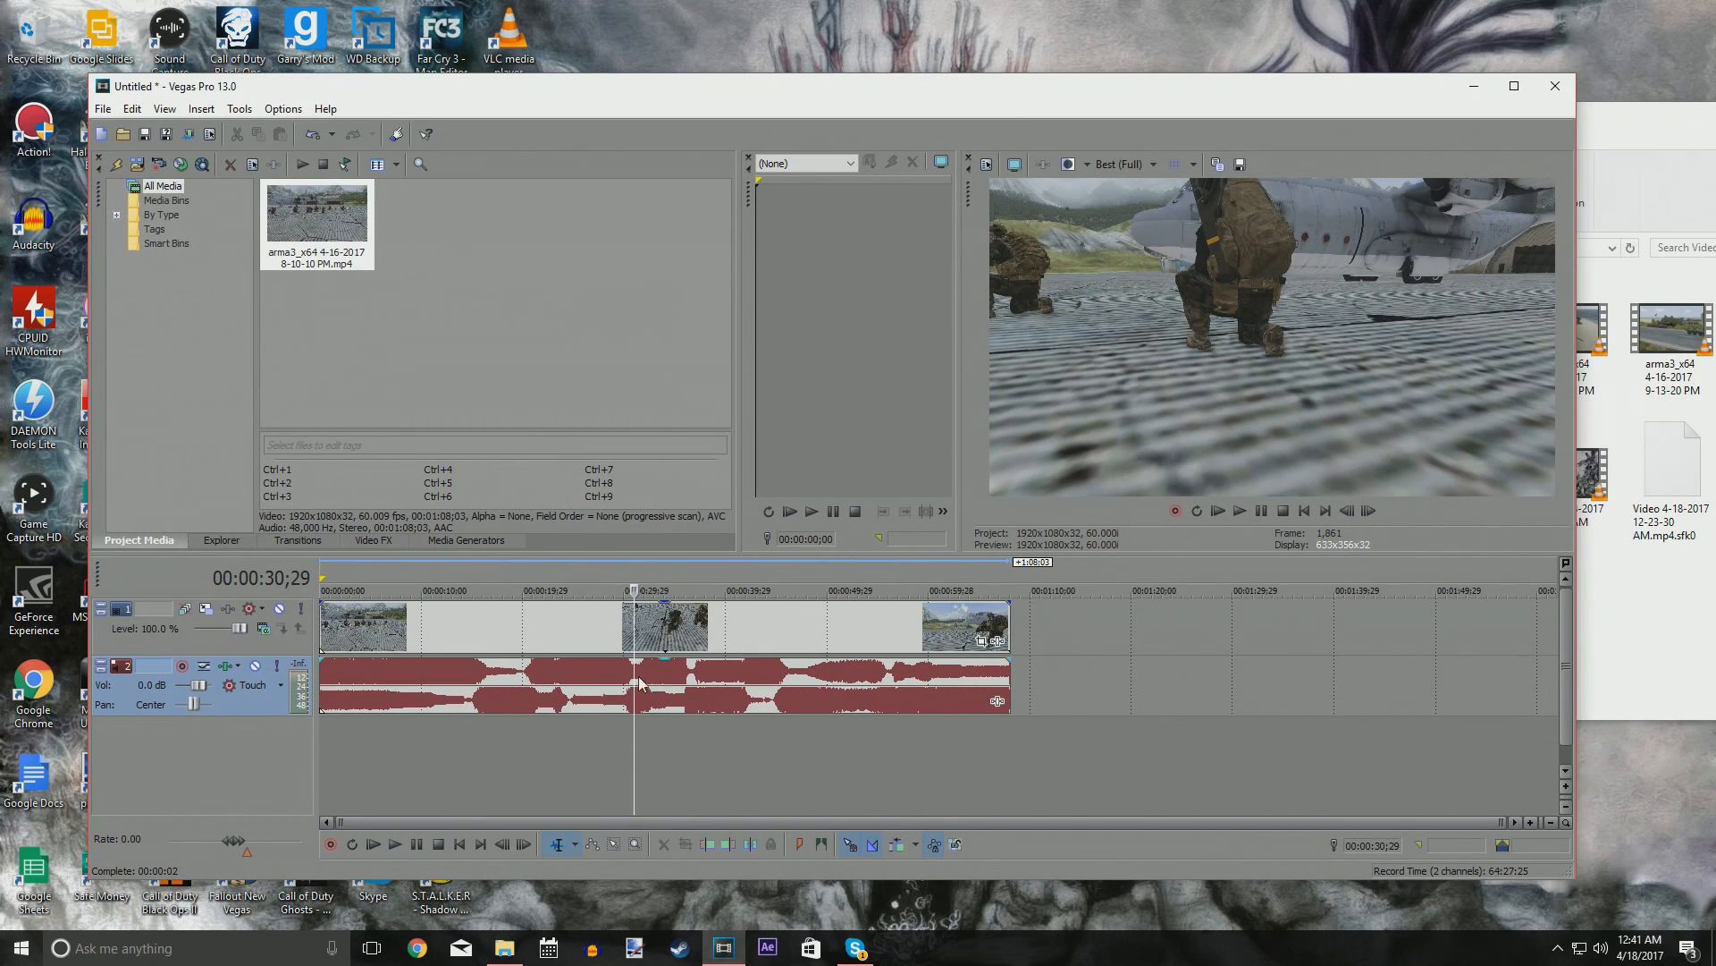
mouse_move(1333, 377)
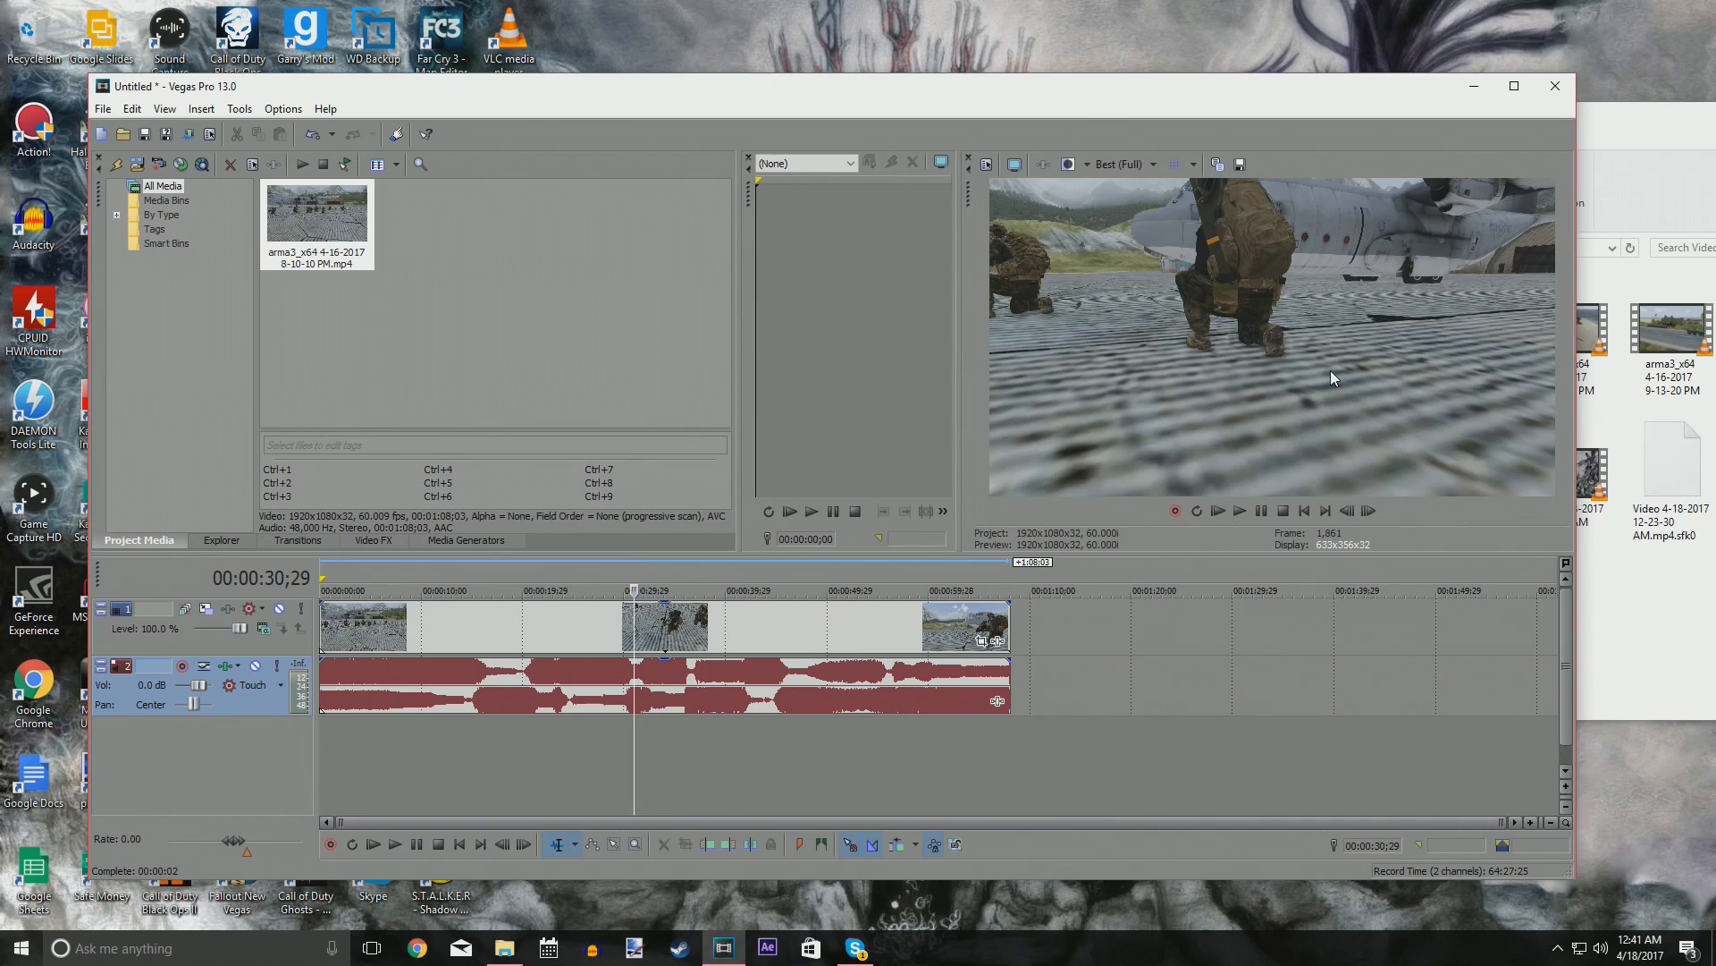
mouse_move(1301, 293)
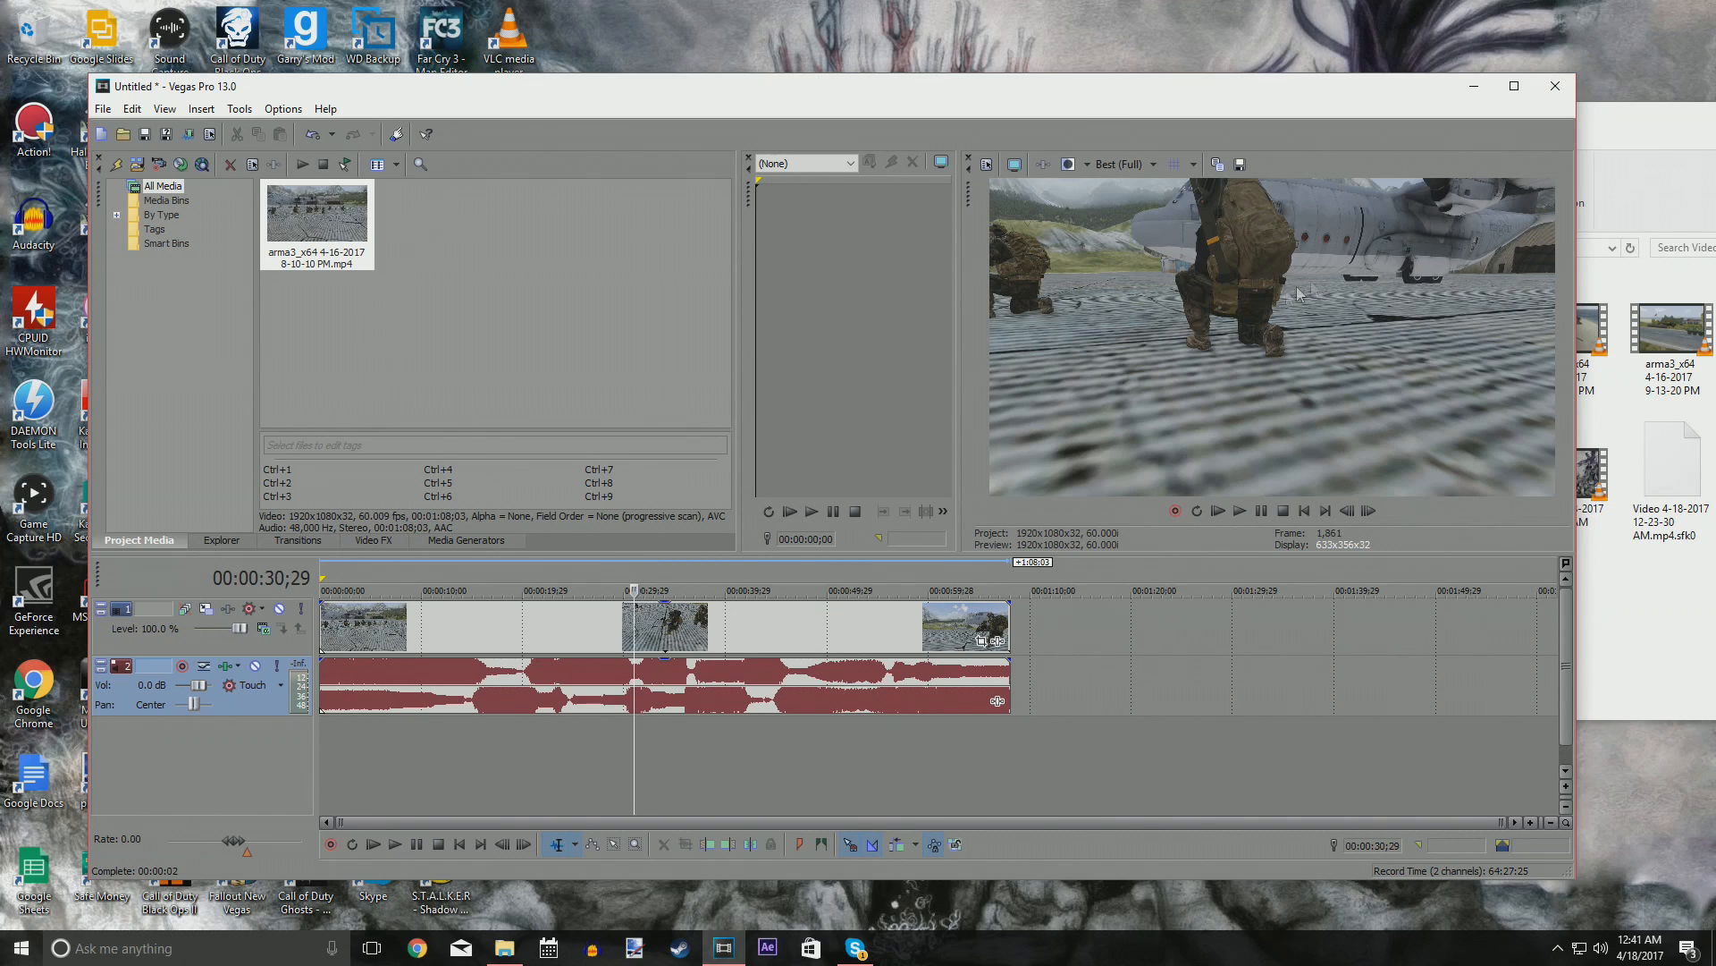
mouse_move(1305, 346)
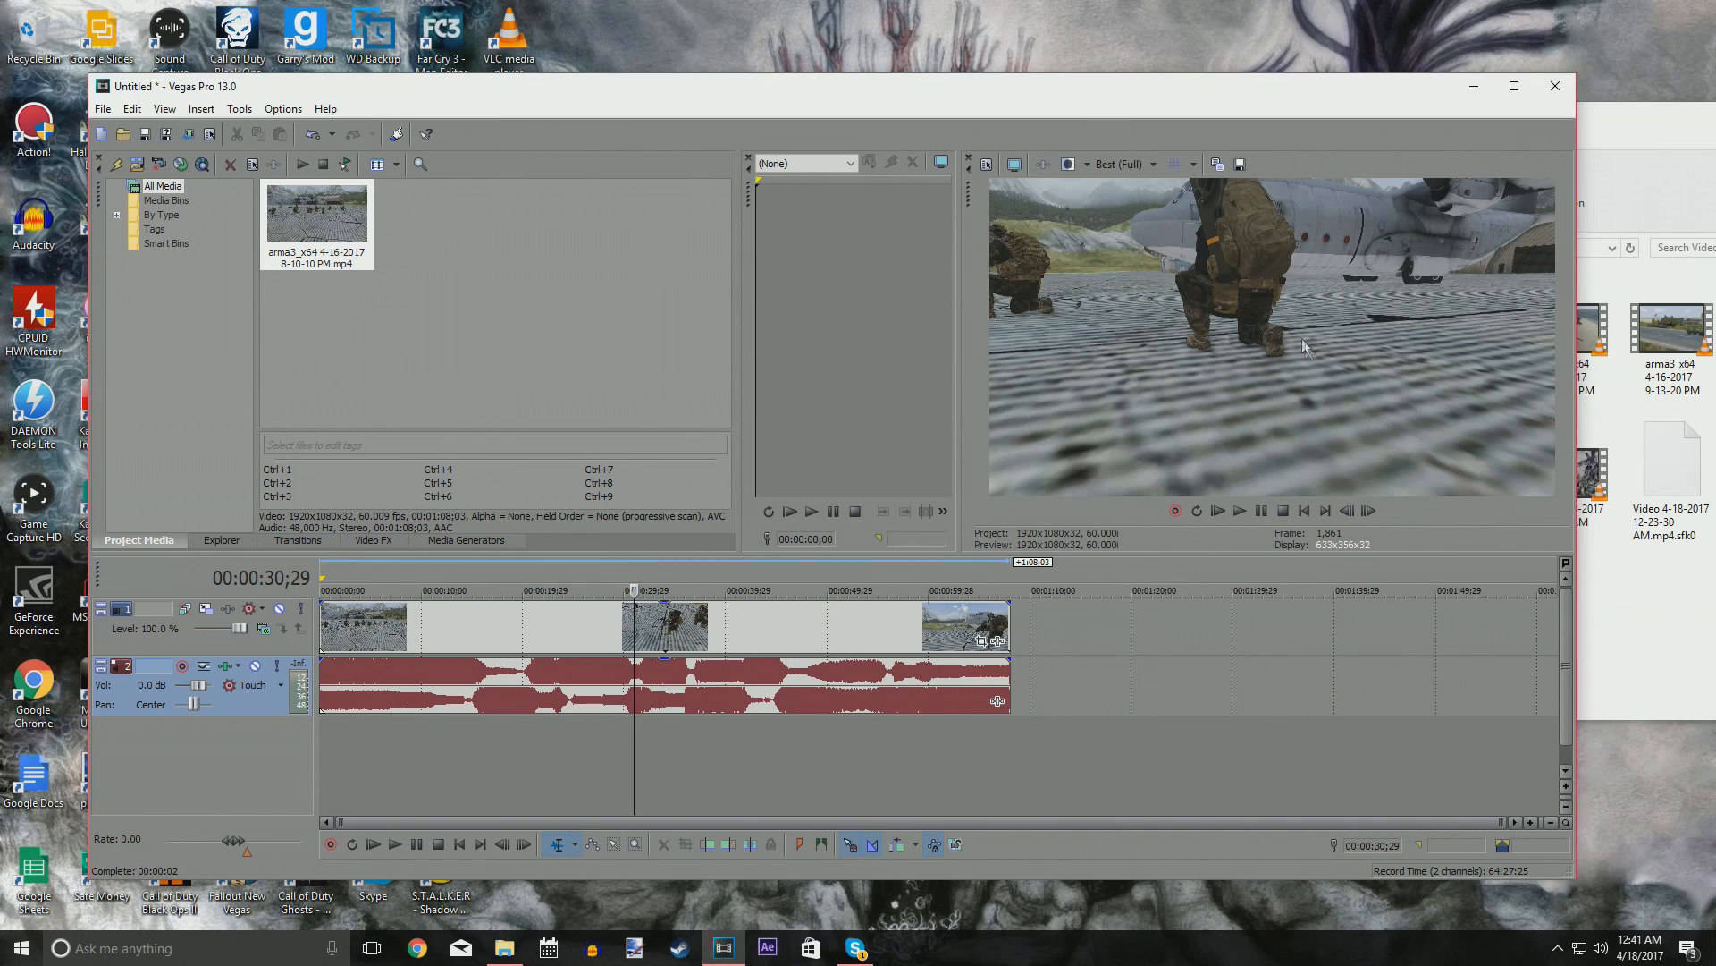
mouse_move(1326, 356)
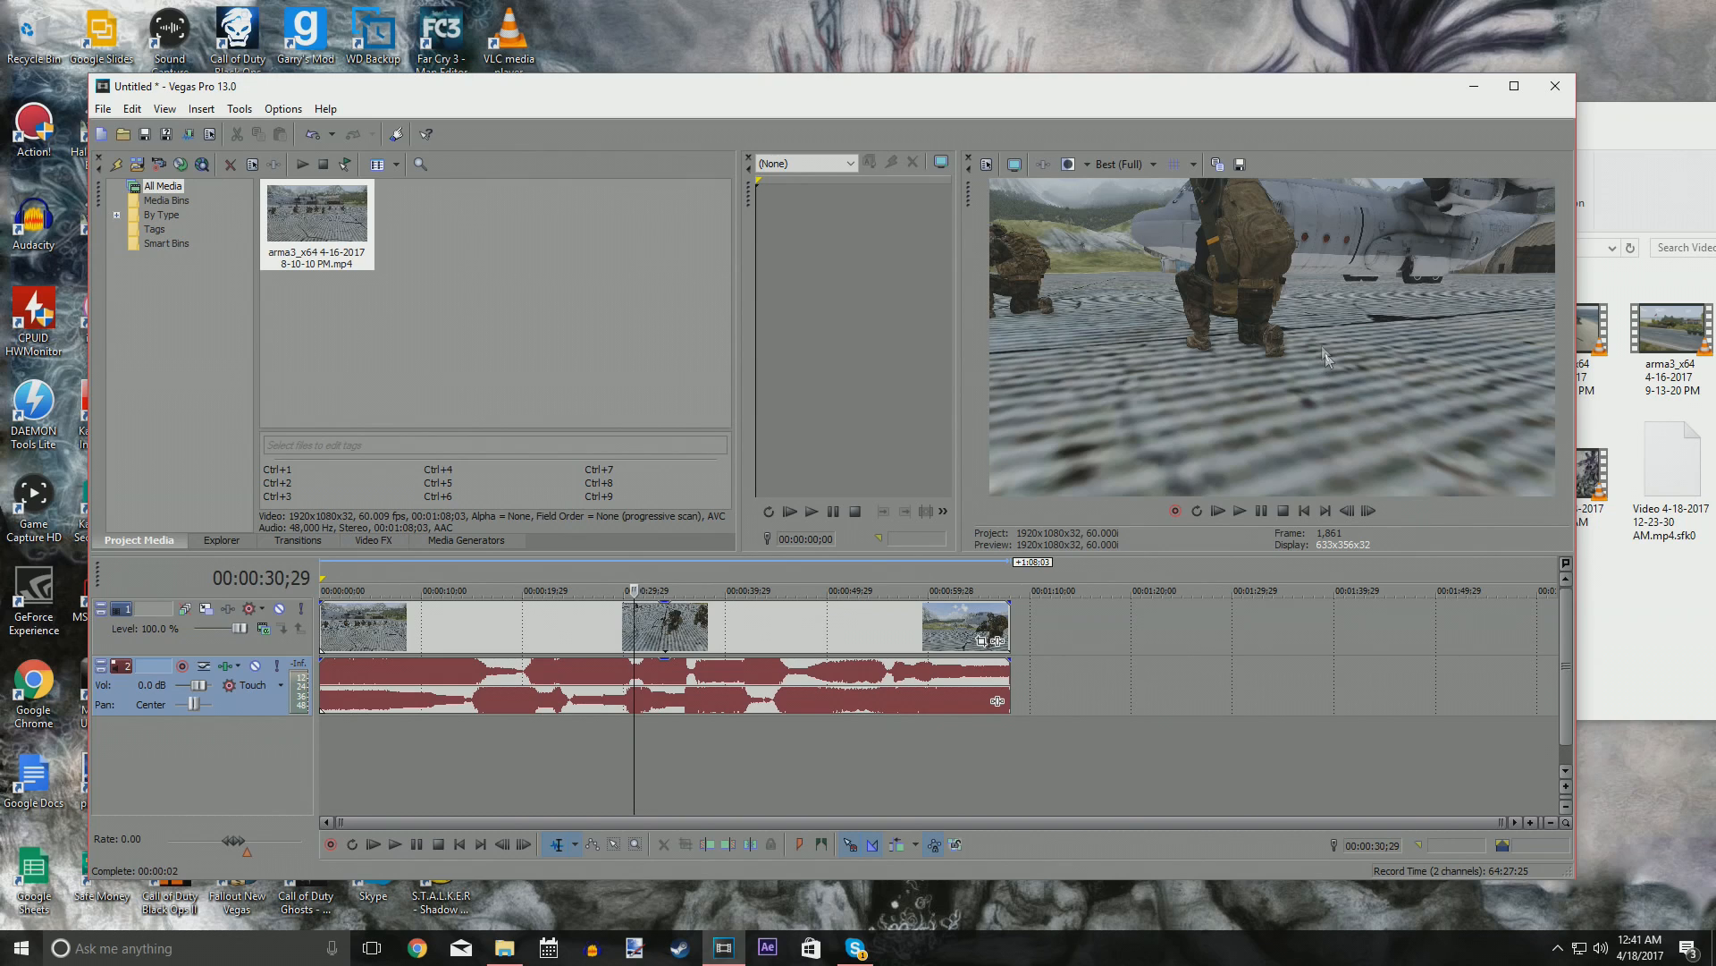
mouse_move(1548, 170)
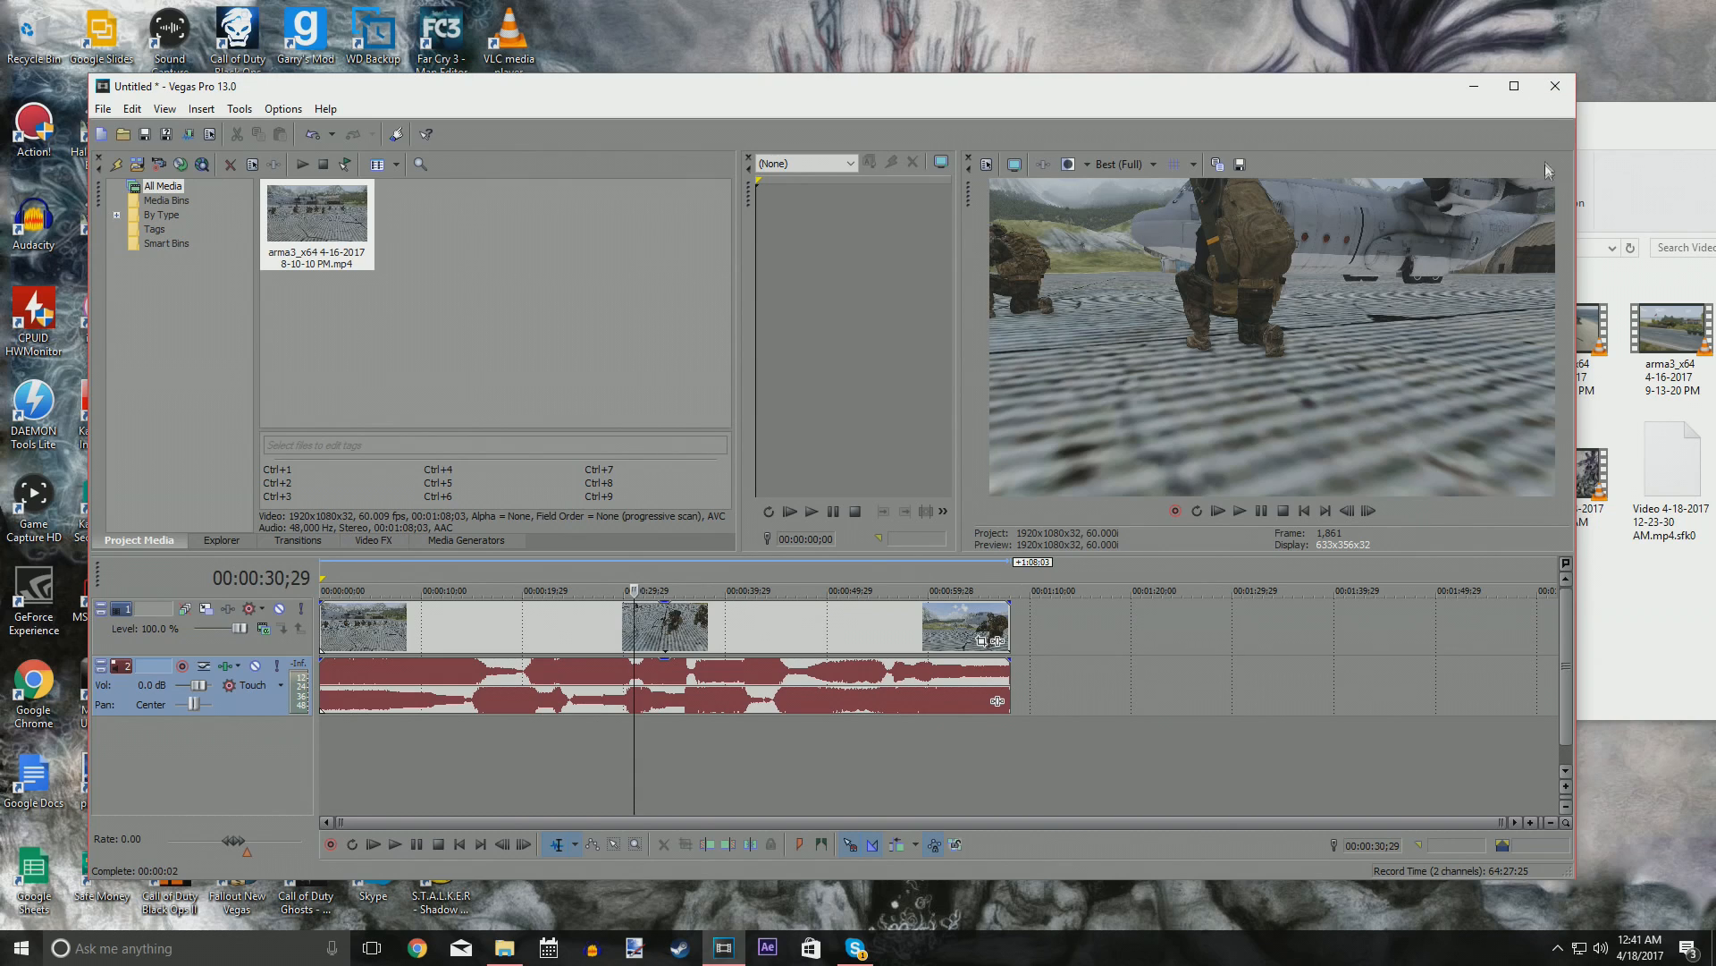
mouse_move(1545, 195)
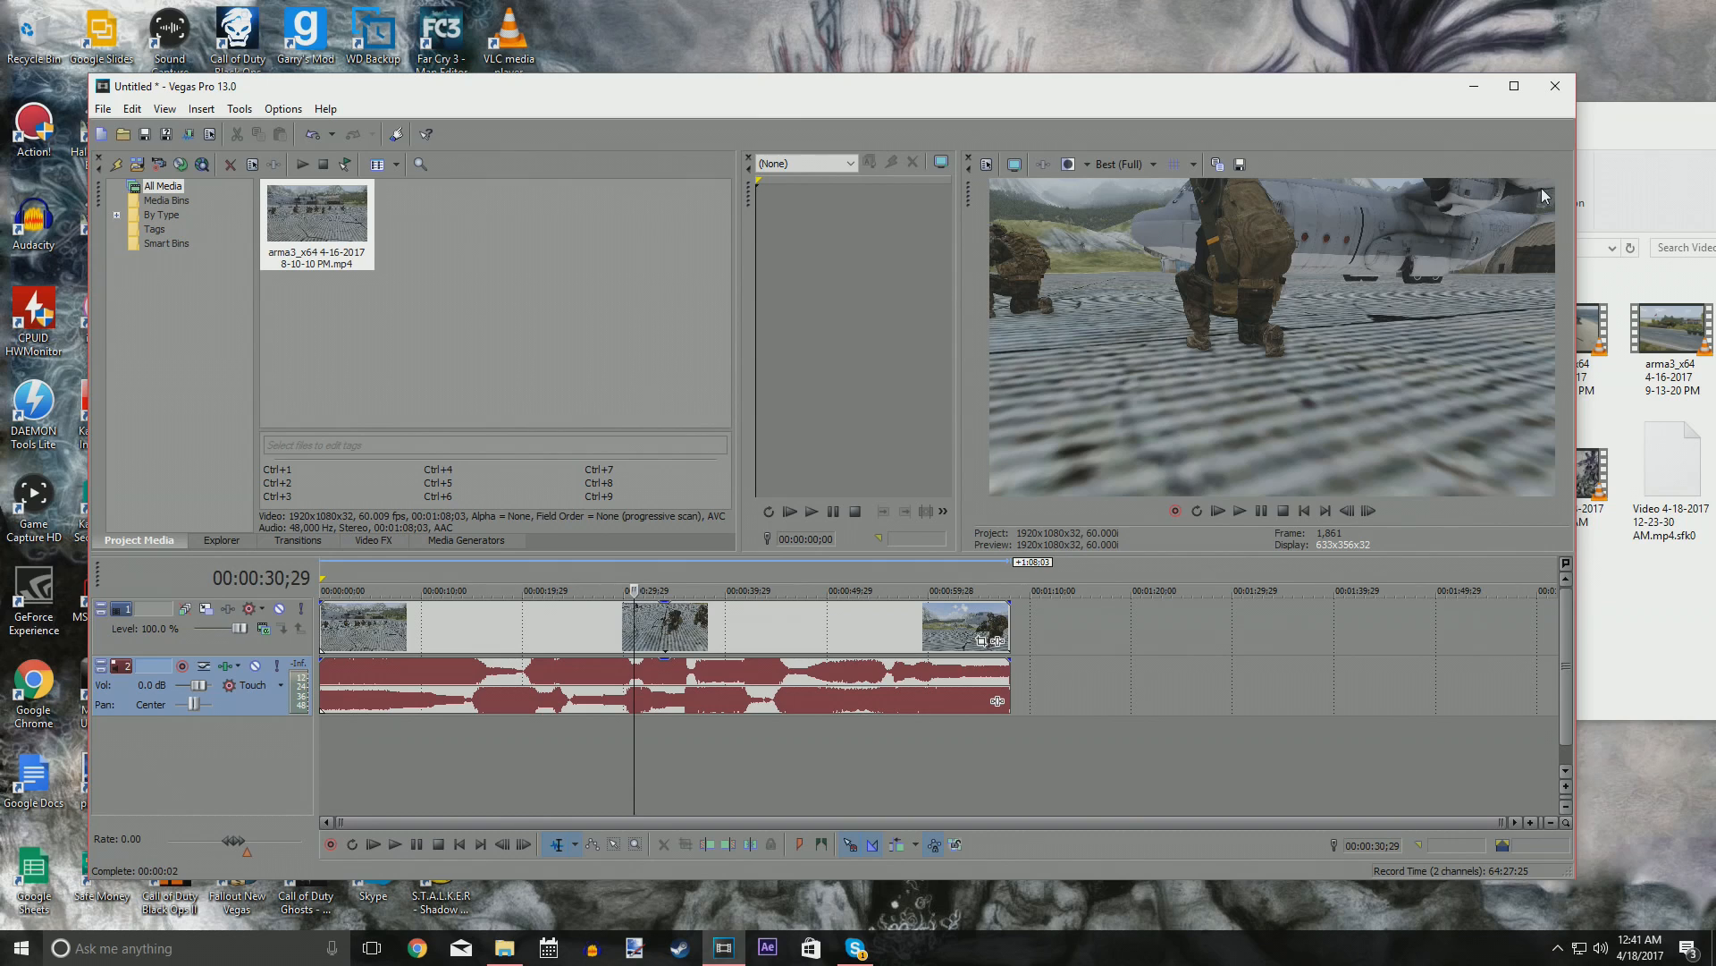
mouse_move(1210, 483)
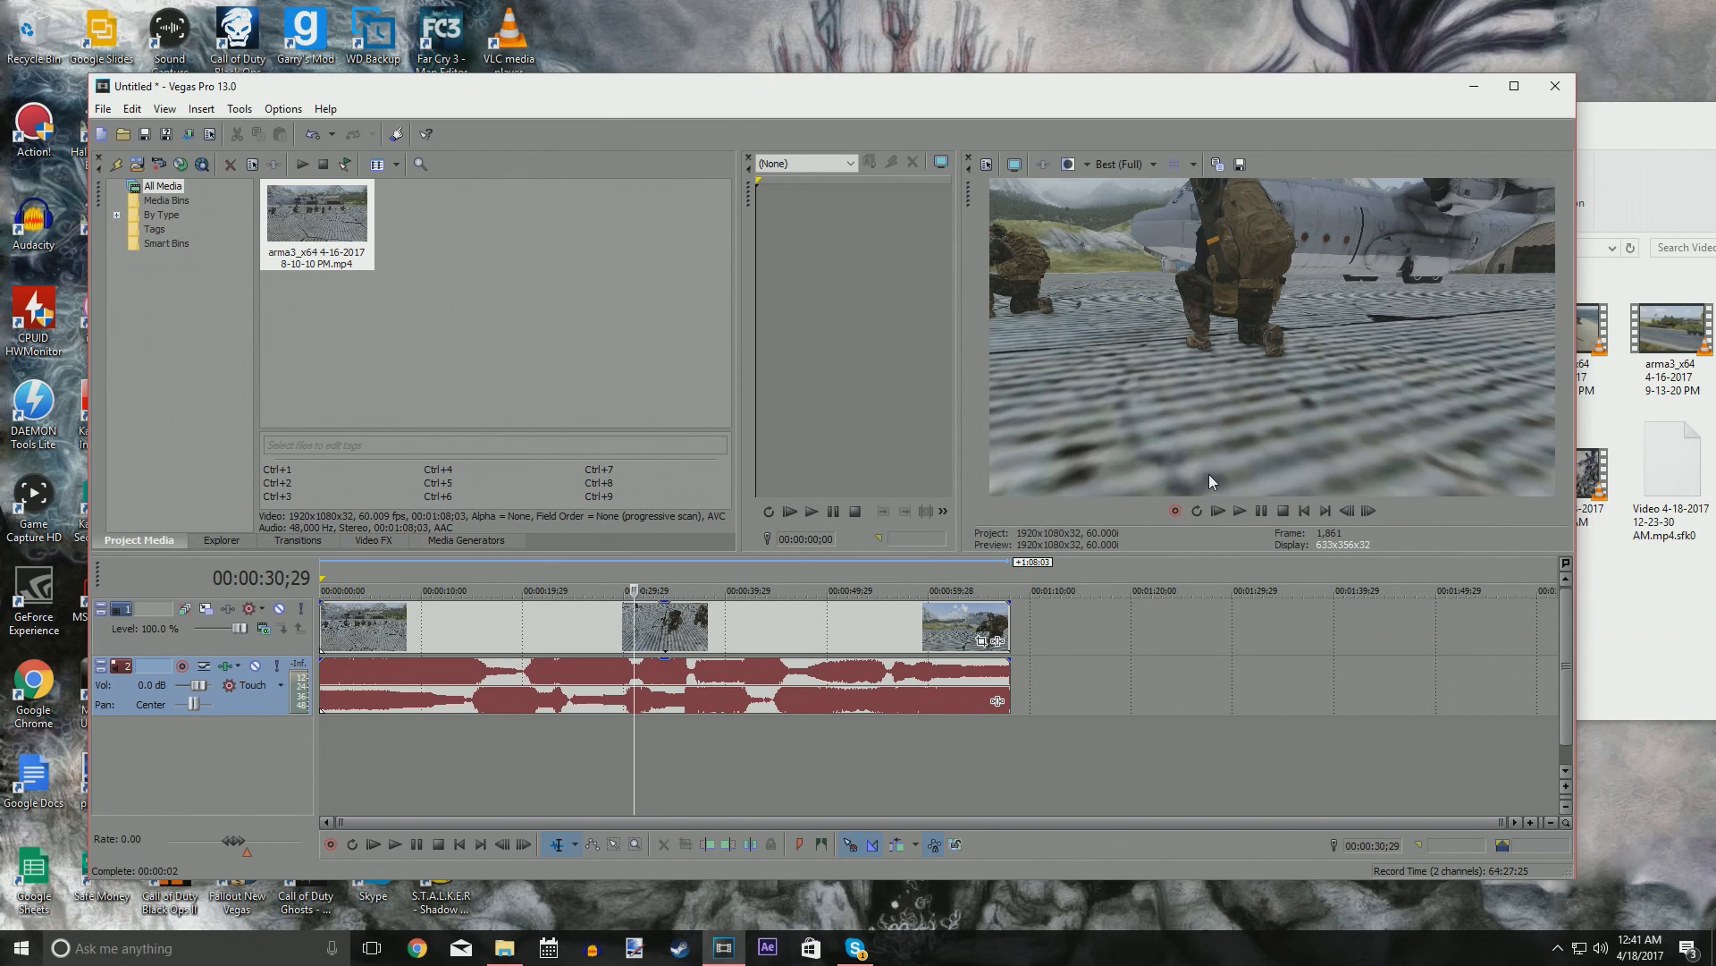
mouse_move(1218, 482)
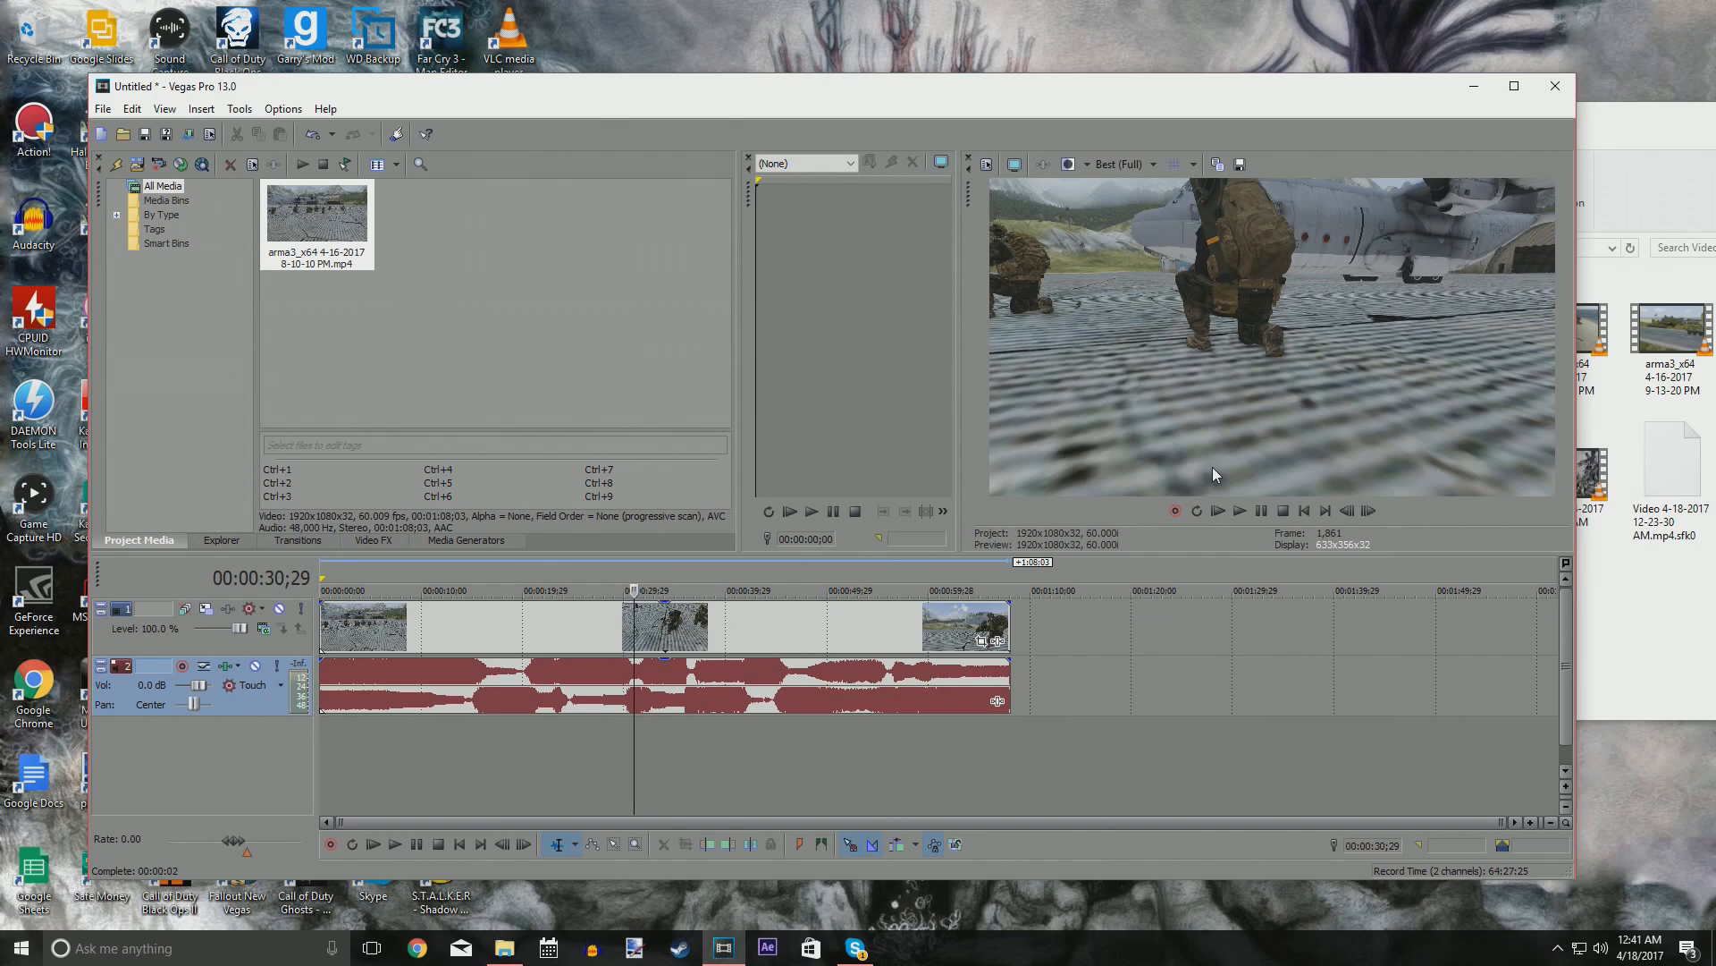
mouse_move(1205, 494)
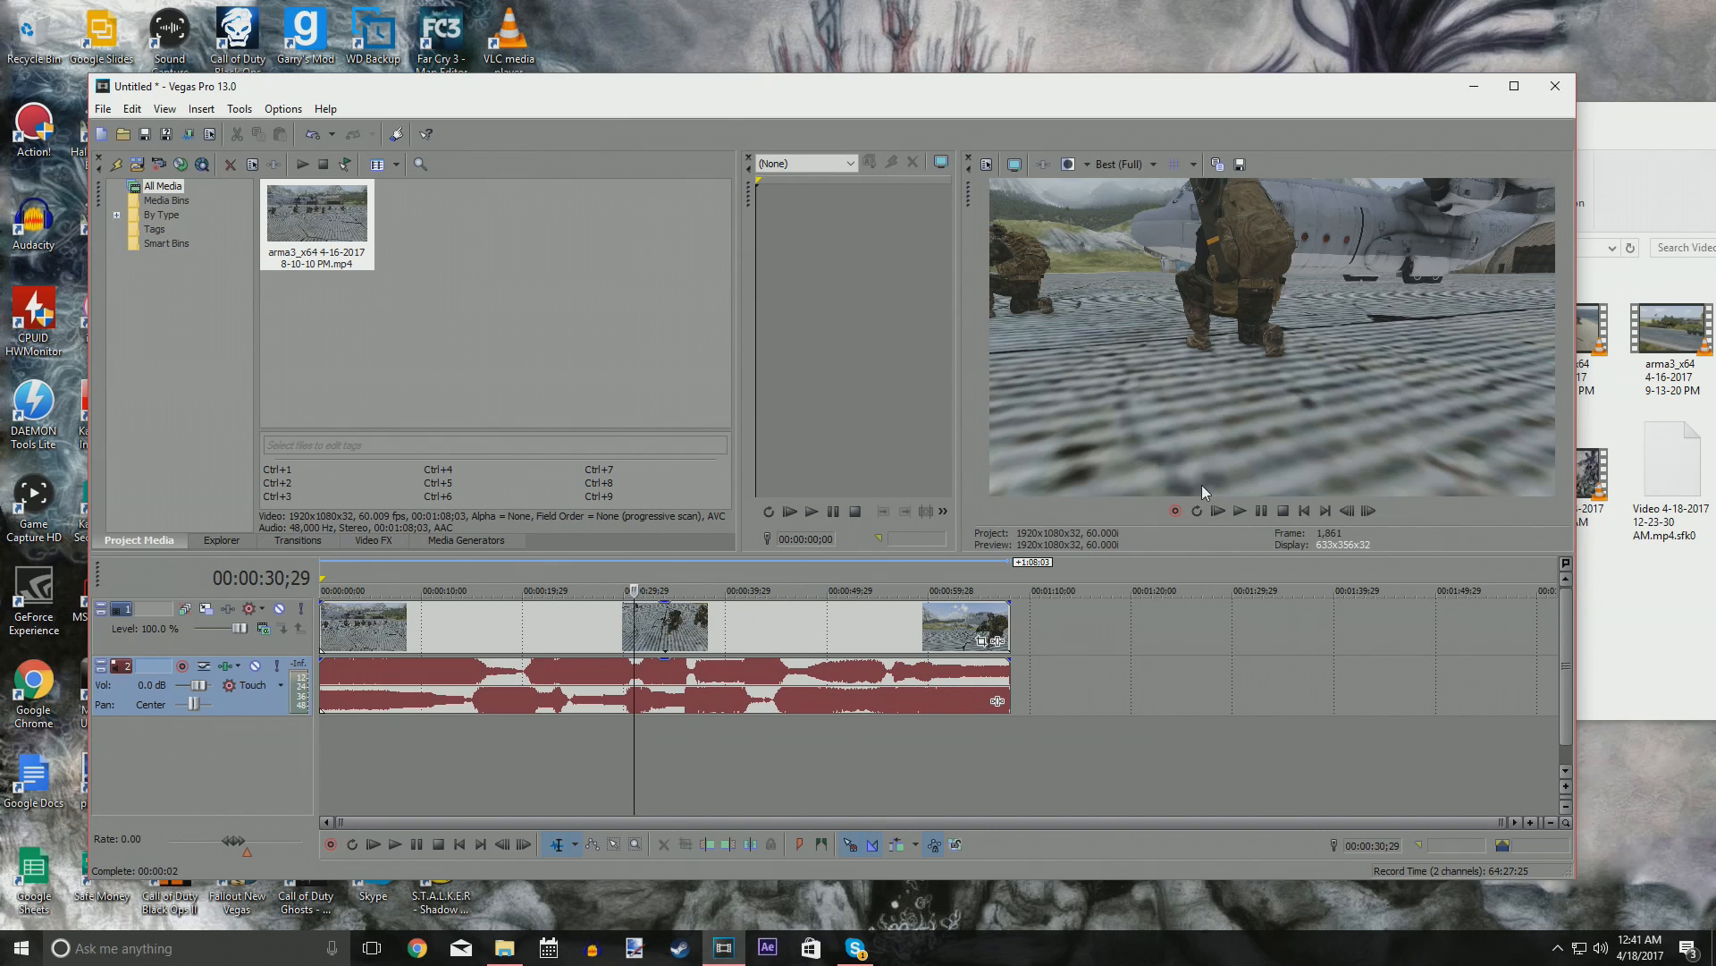
mouse_move(1182, 419)
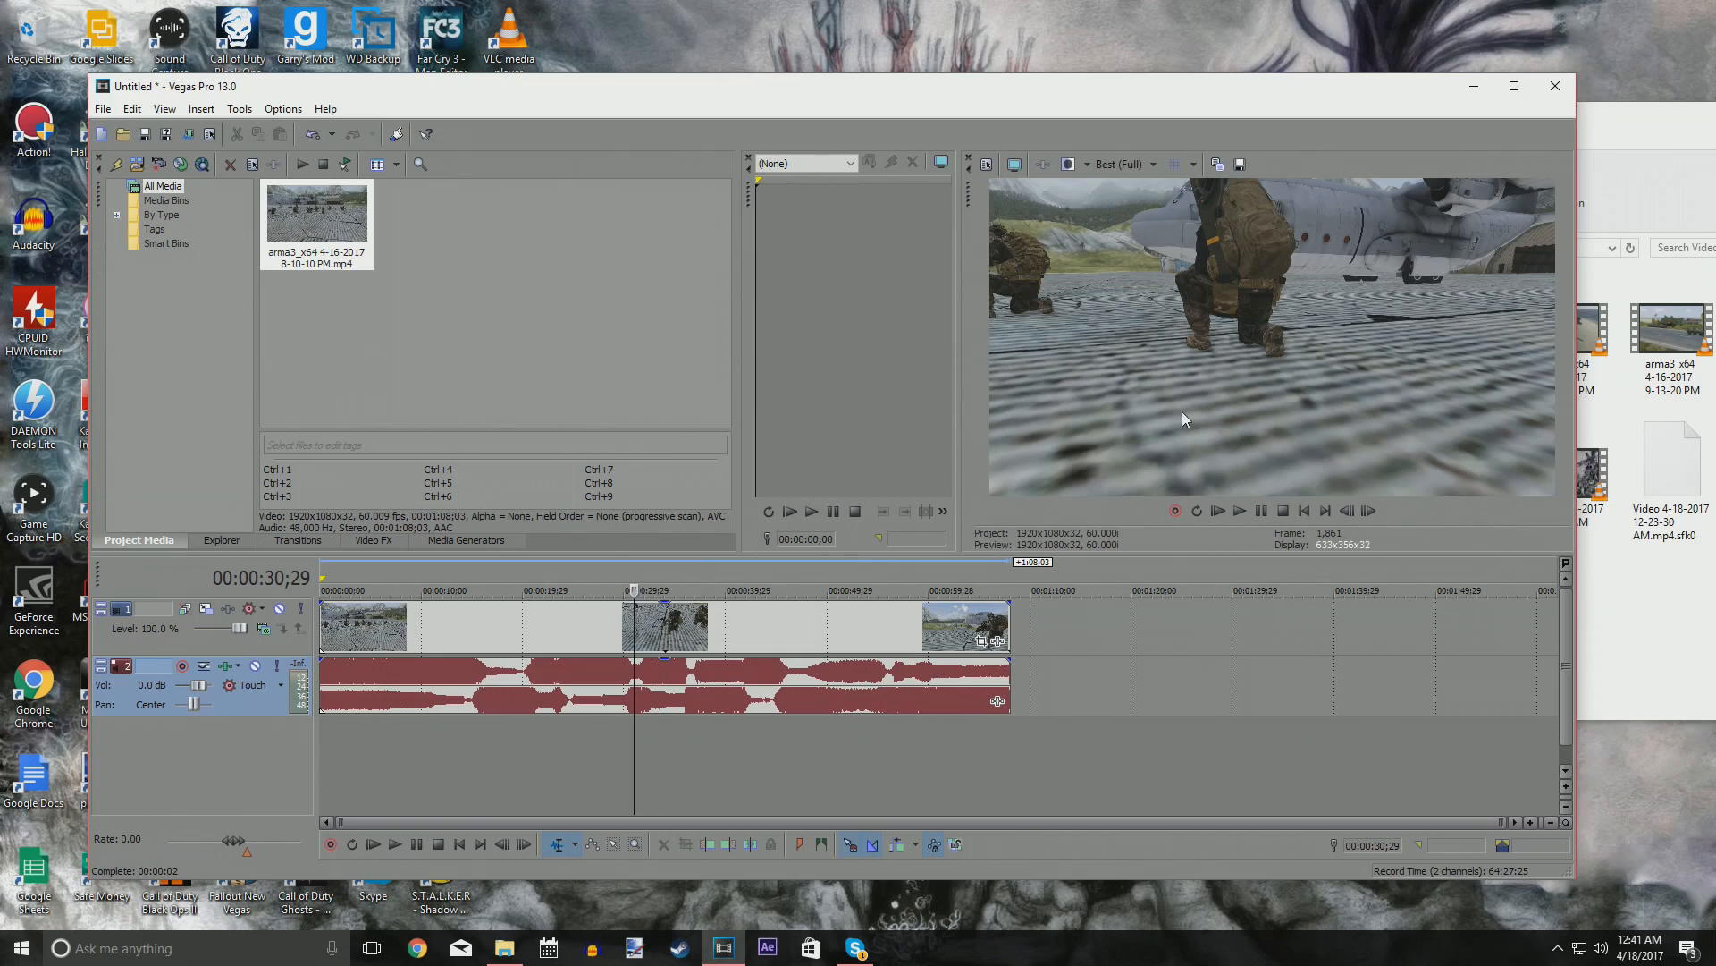